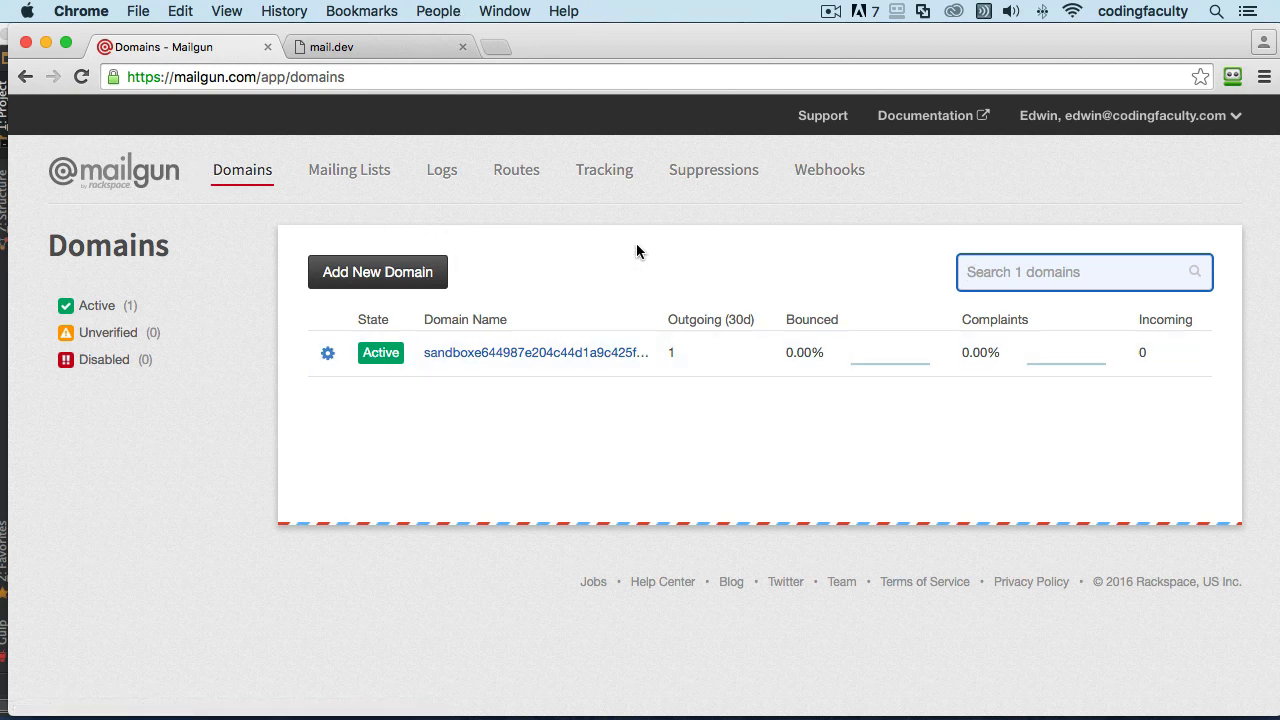
Start a new domain and enter codingfaculty.com as its domain name.
click(377, 271)
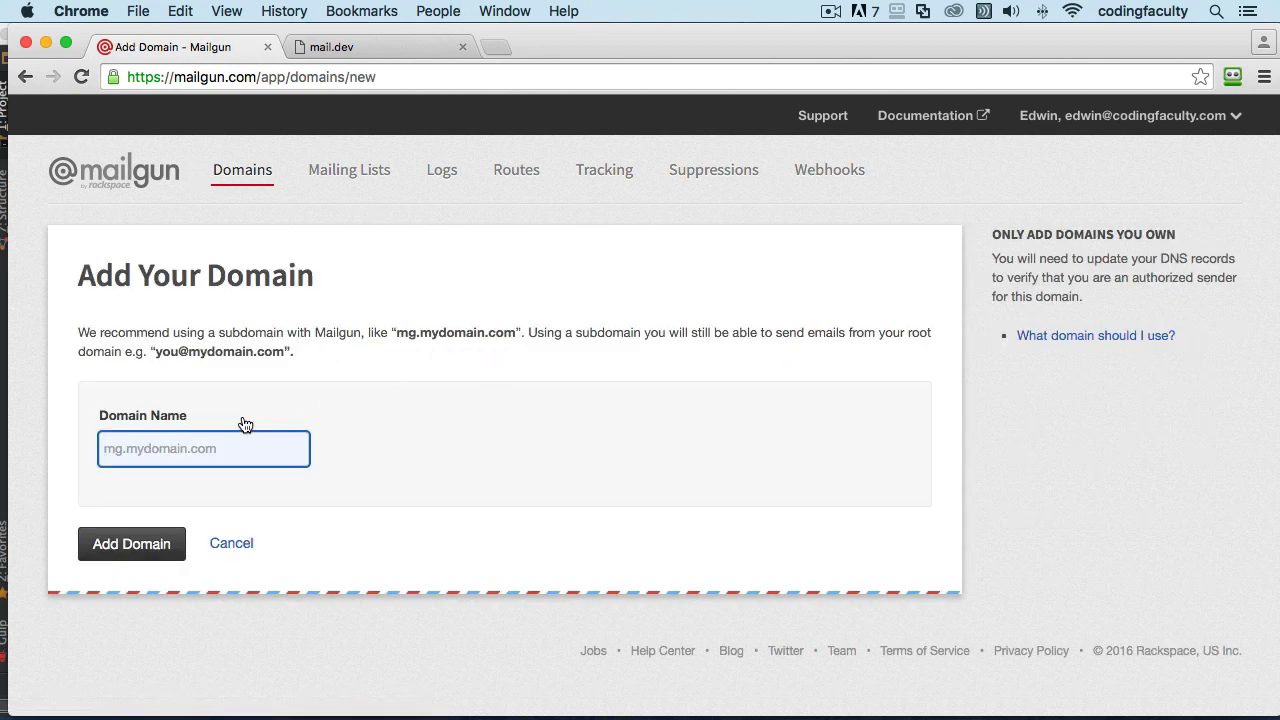
text(cod)
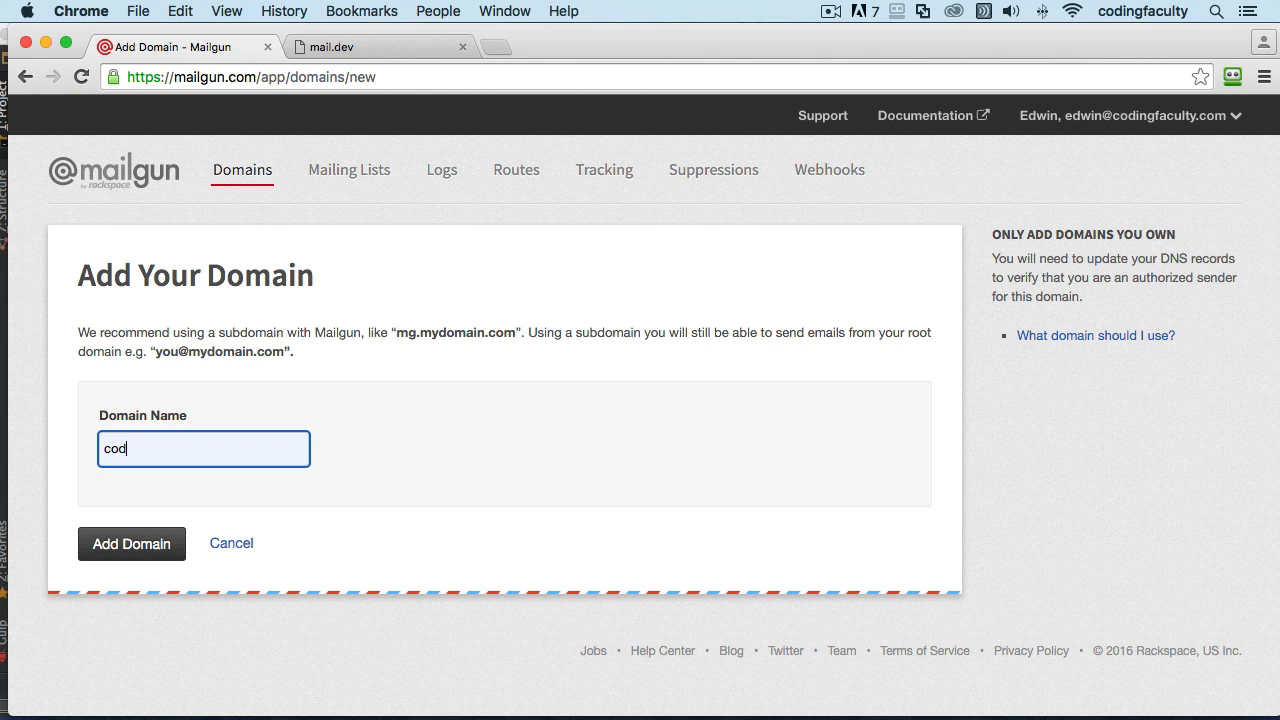
text(inf)
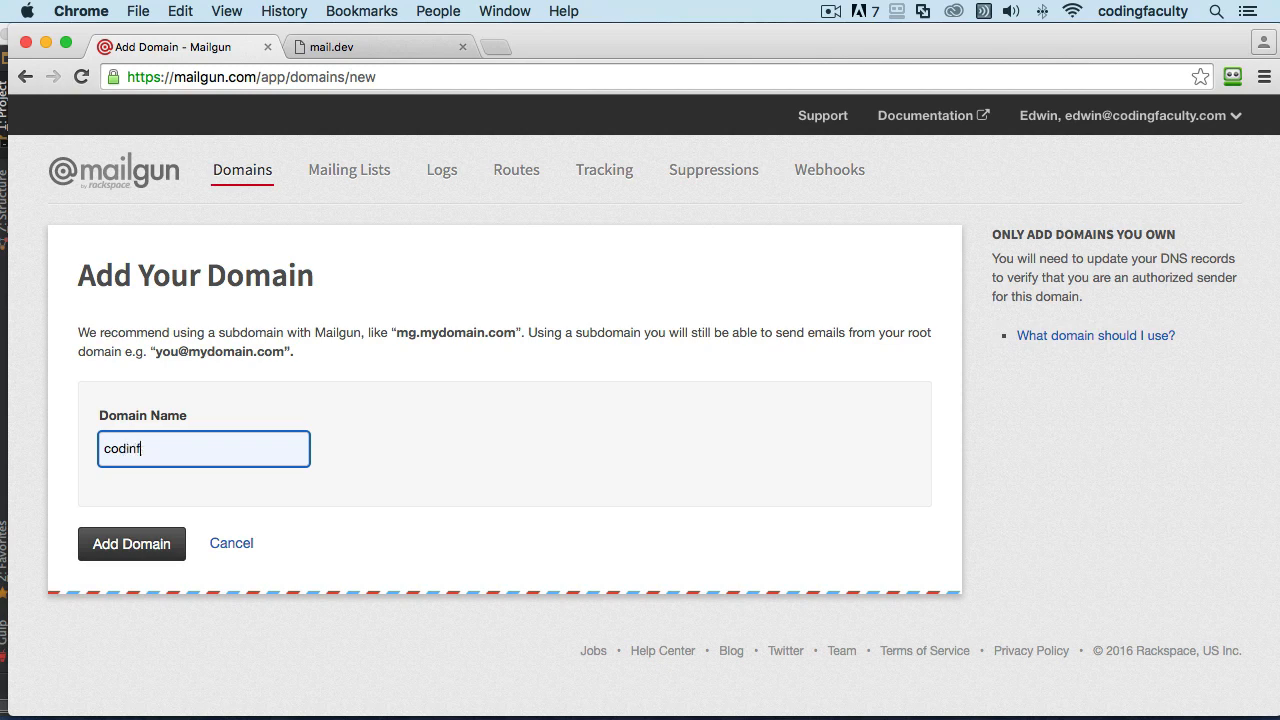
text(g)
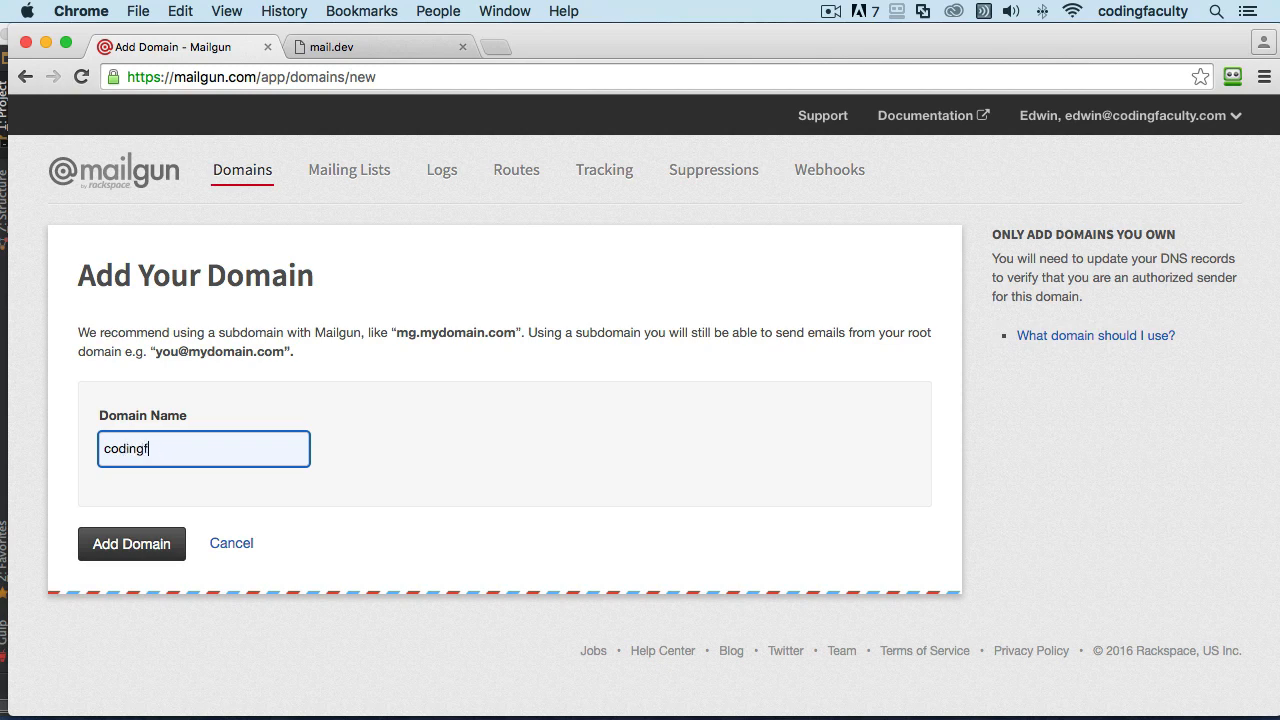
text(aculty.c)
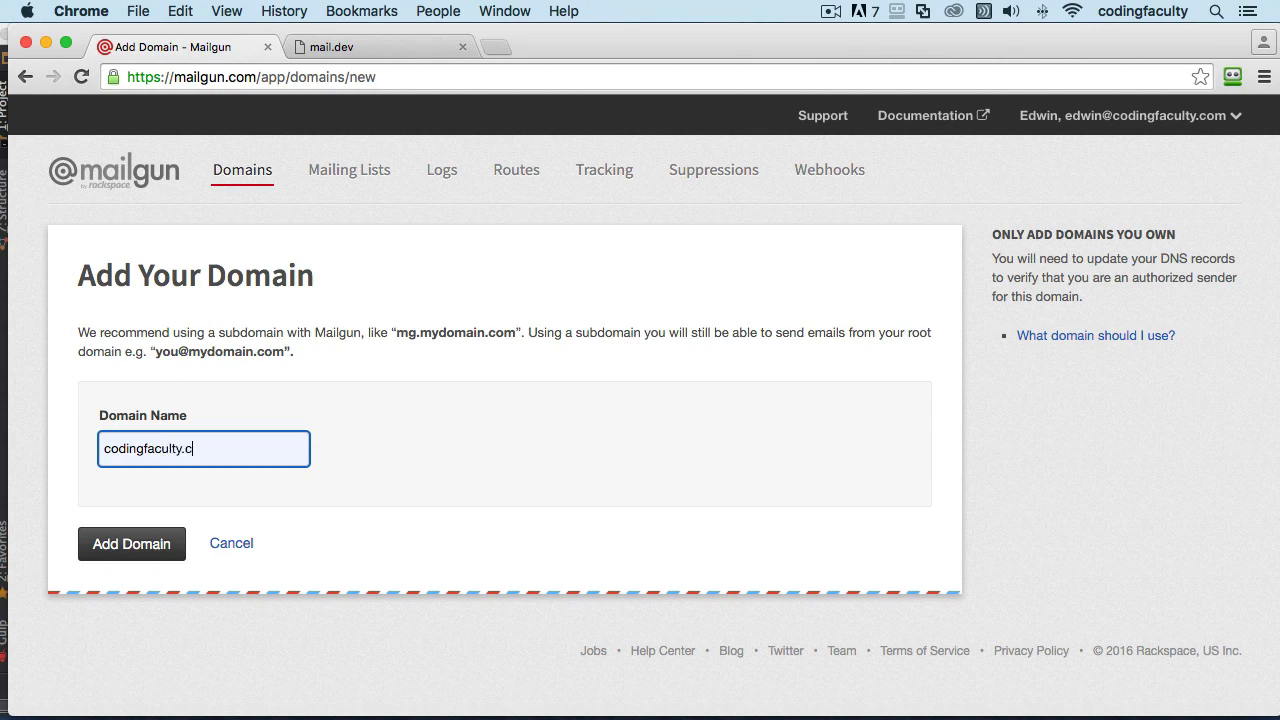
text(om)
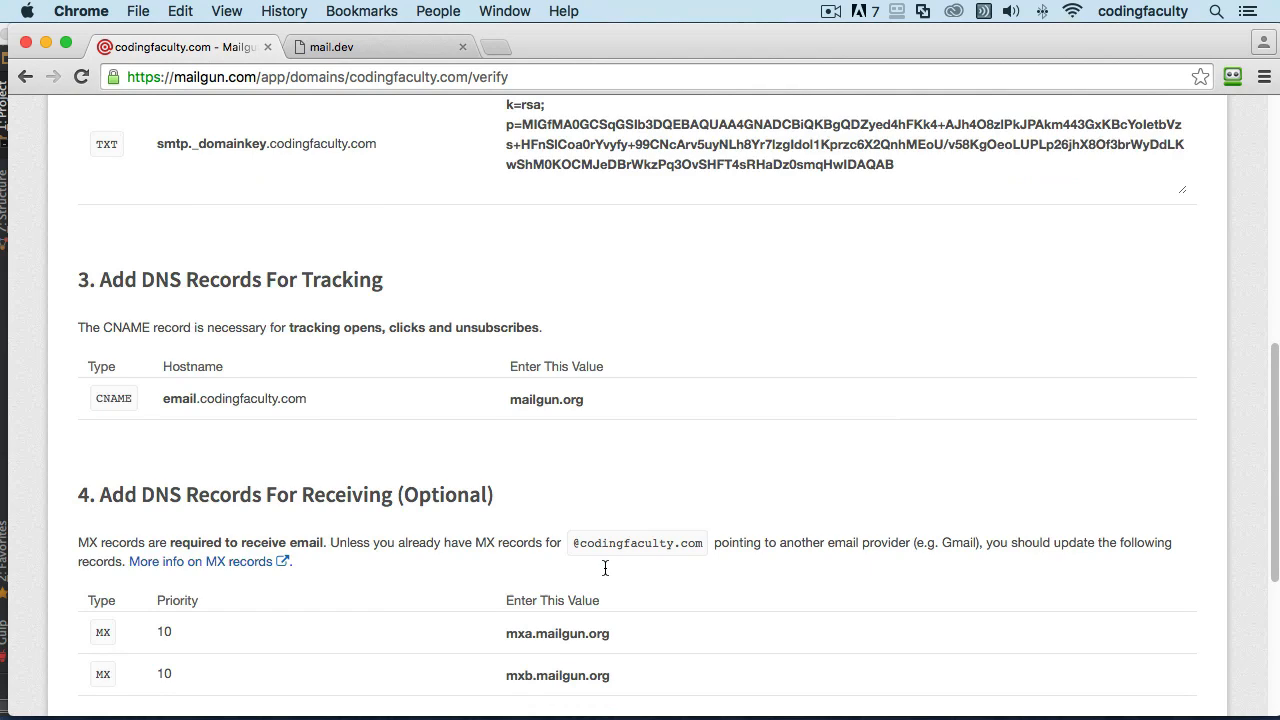
Scroll through the TXT, CNAME and MX records on codingfaculty.com's verification page.
scroll(down, 3)
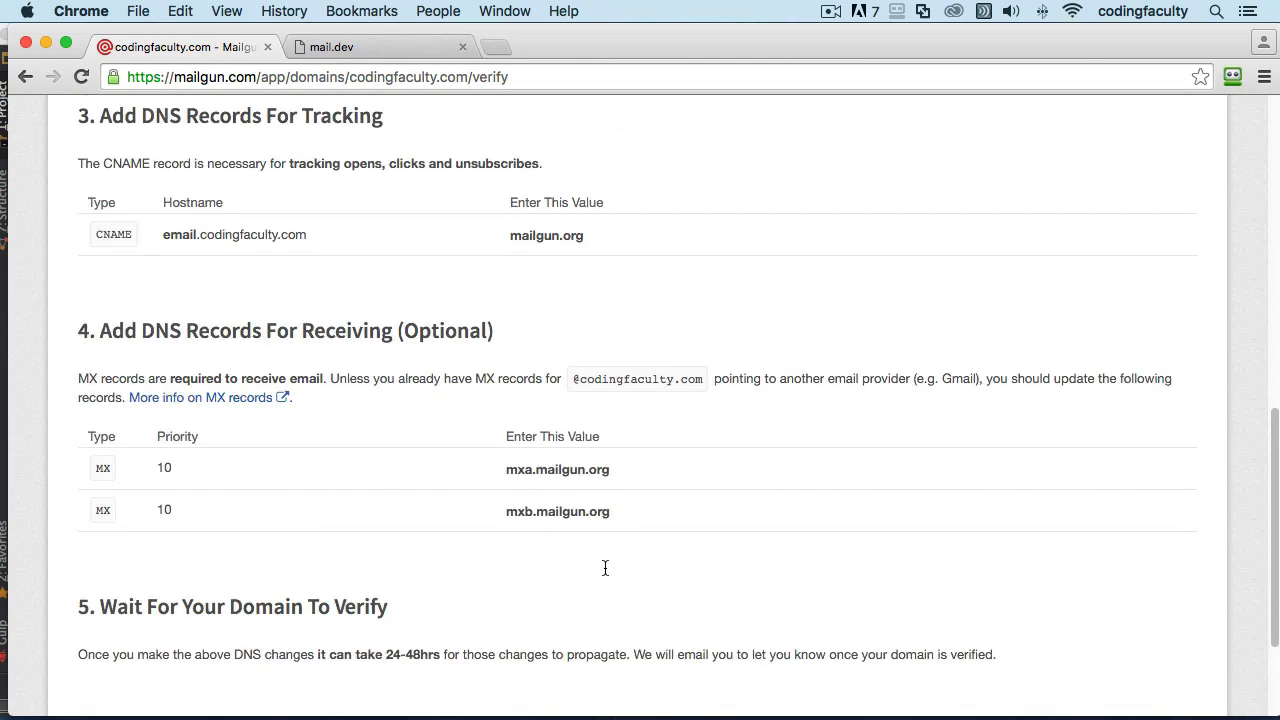
scroll(up, 3)
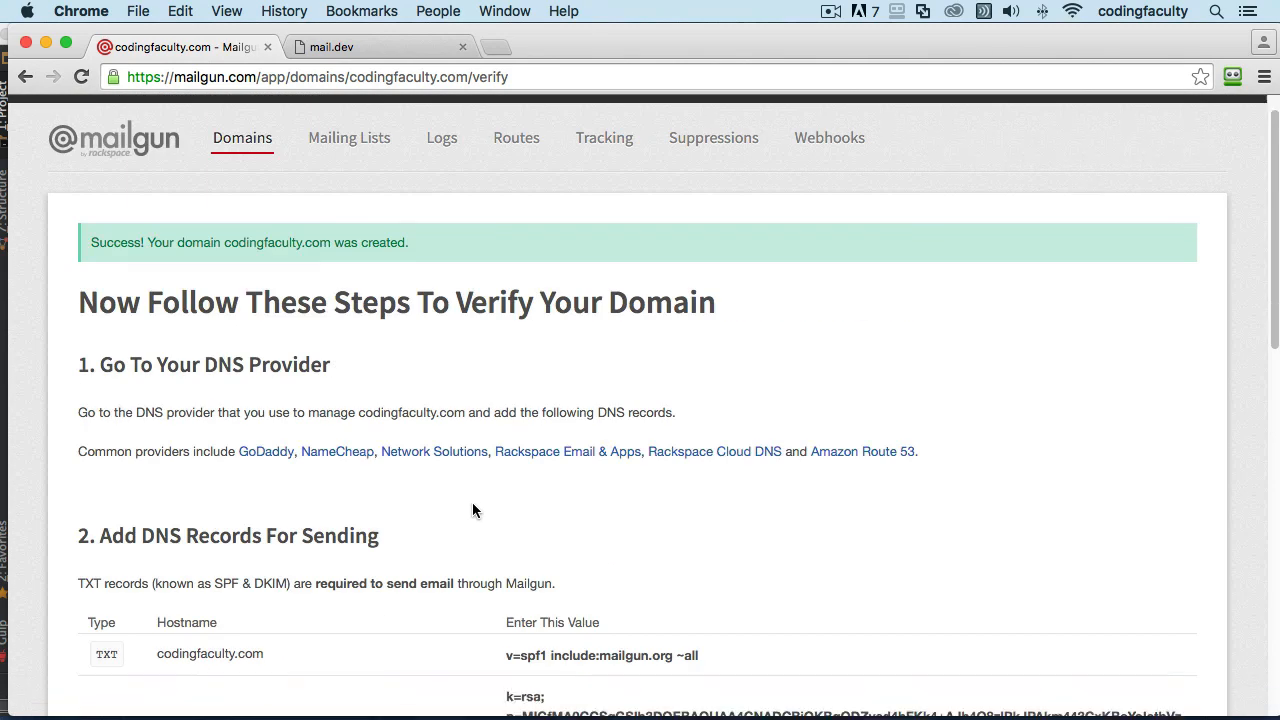
scroll(down, 3)
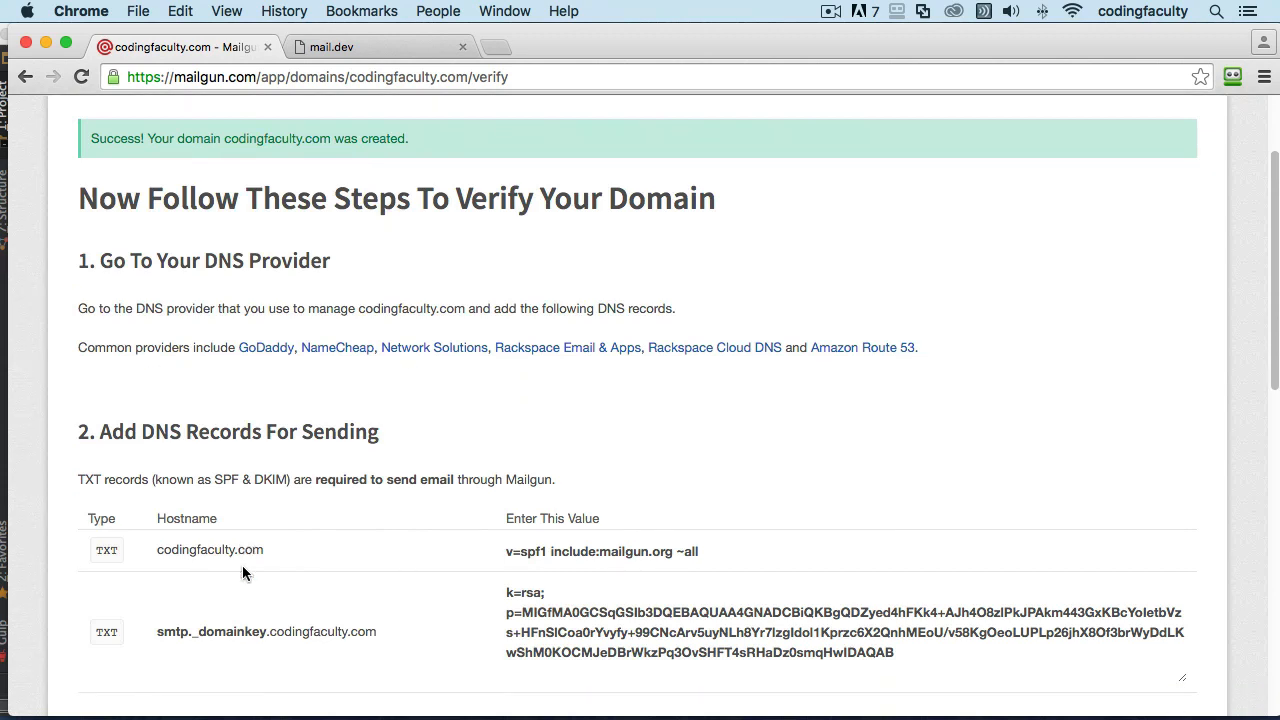
mouse_move(258, 543)
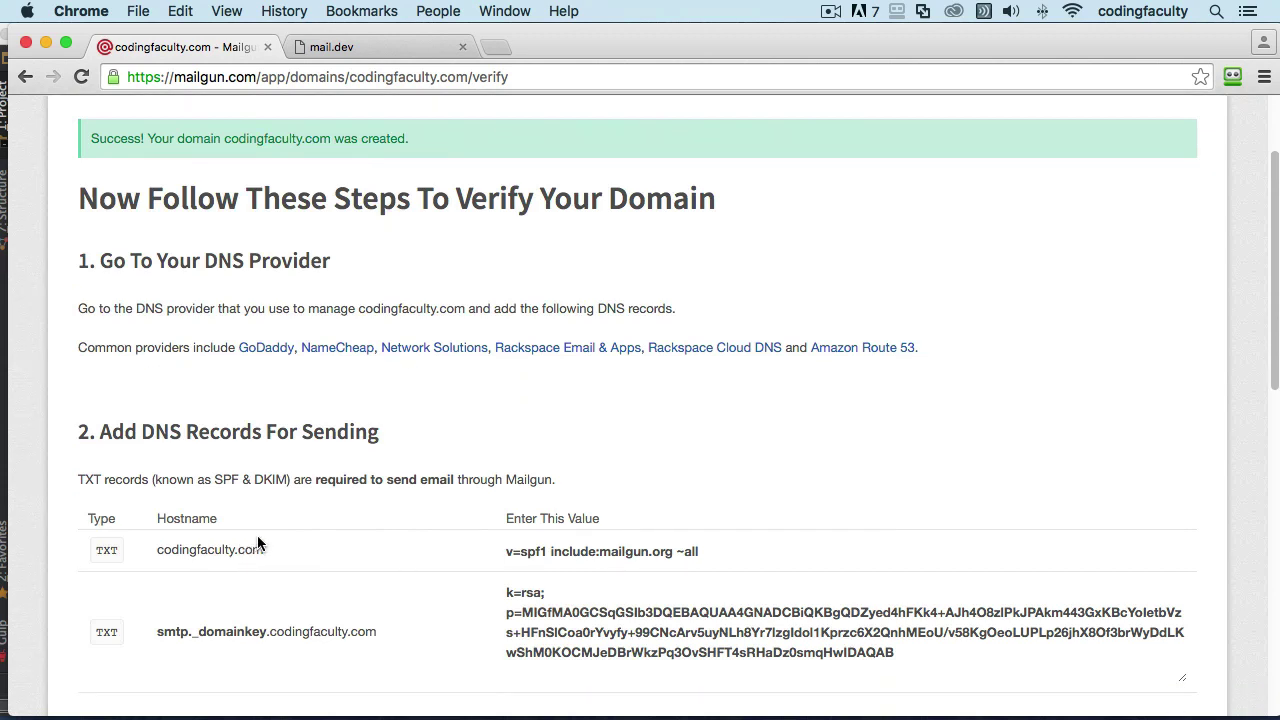
mouse_move(332, 511)
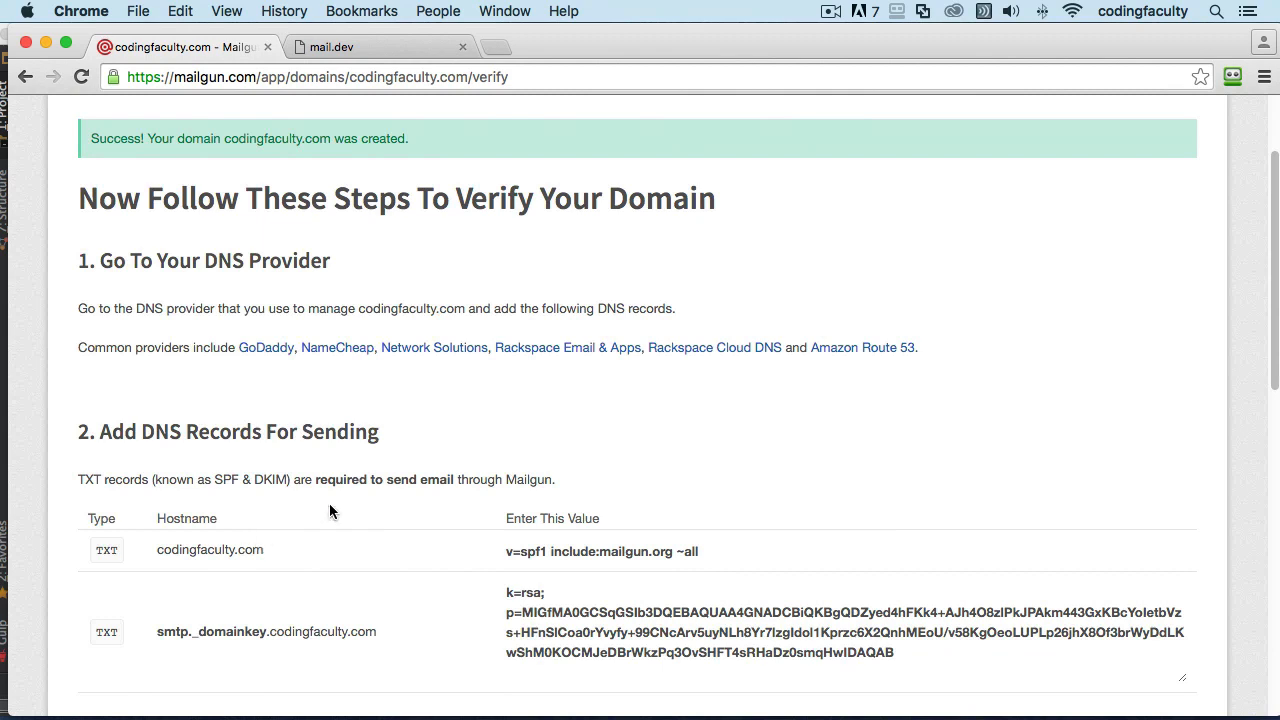
mouse_move(333, 512)
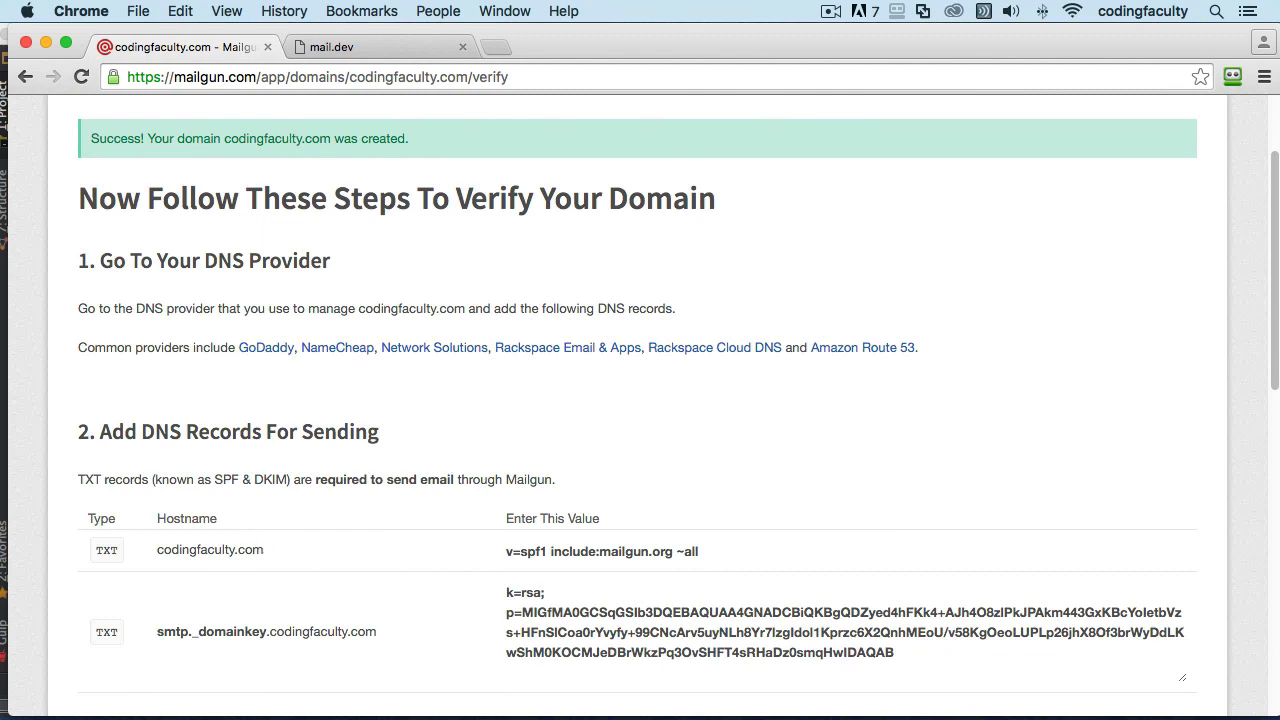
mouse_move(632, 400)
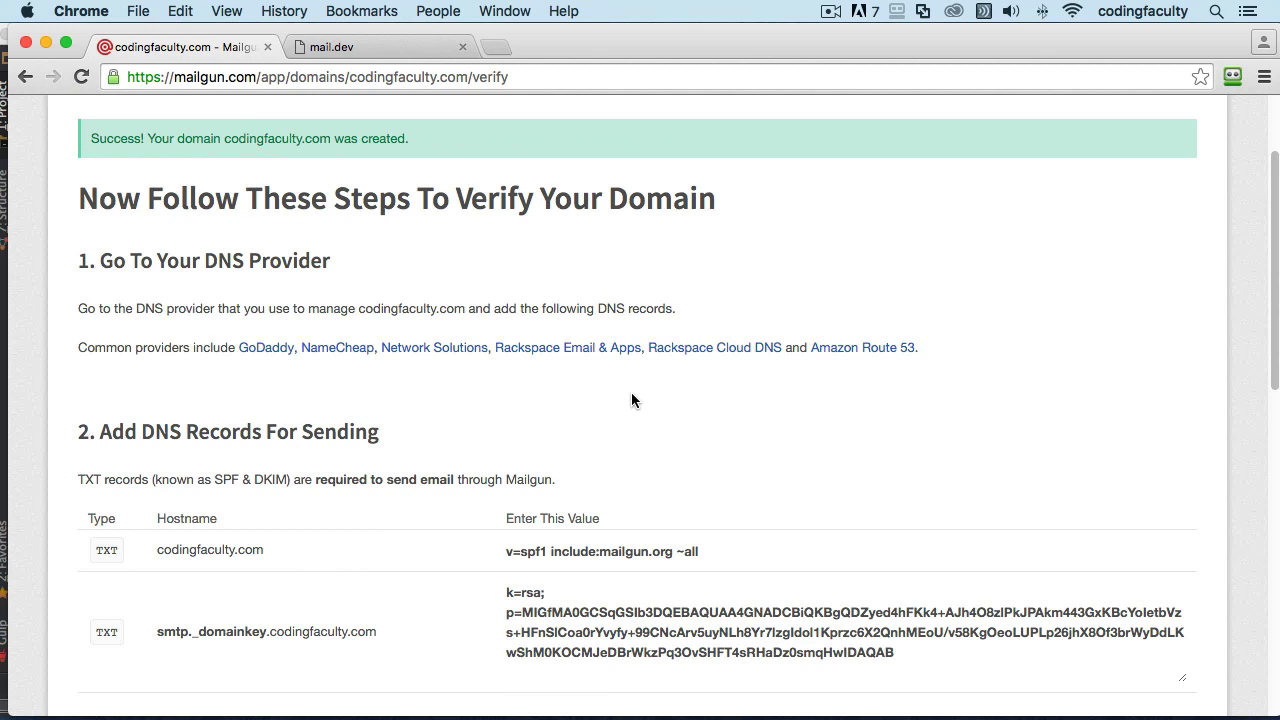
mouse_move(996, 400)
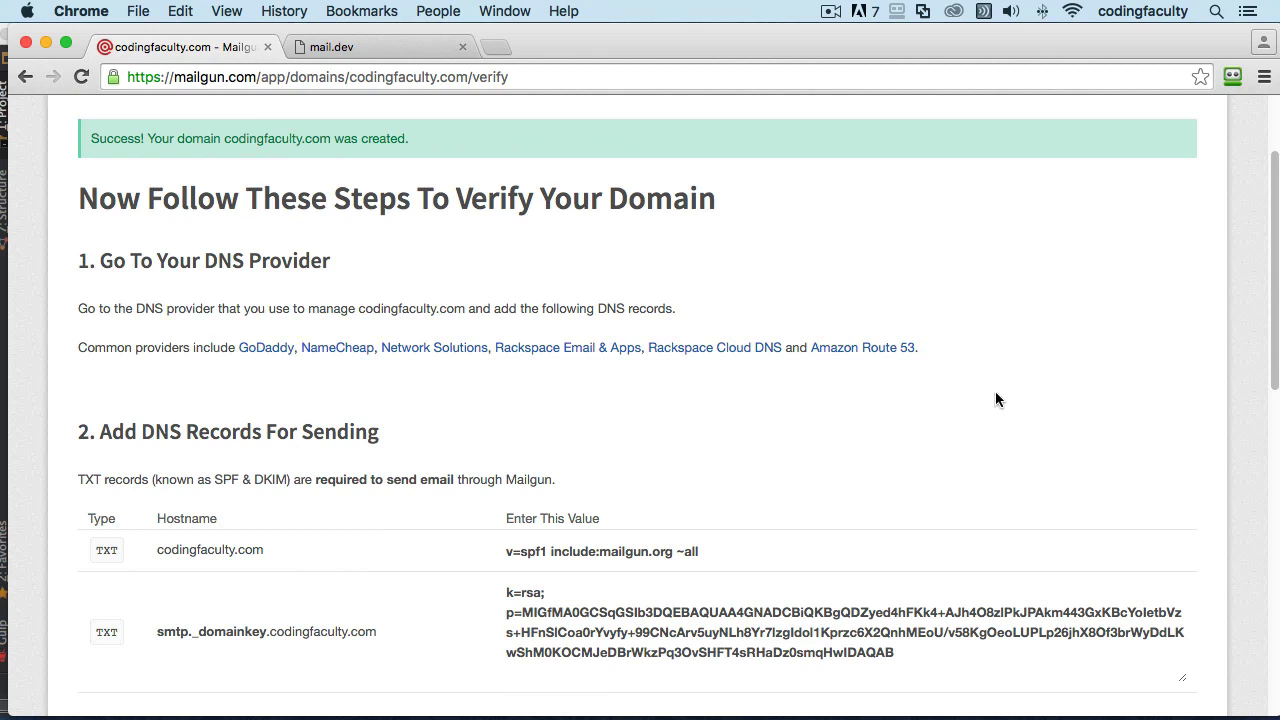
mouse_move(980, 350)
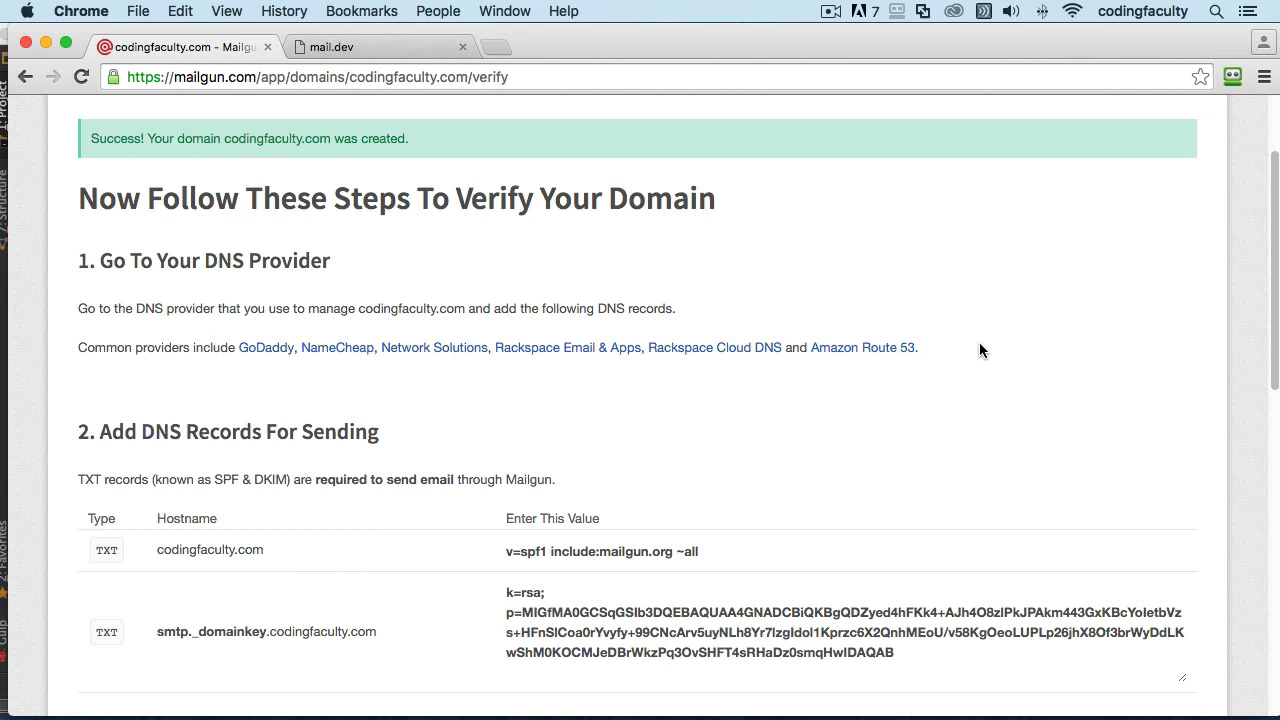
mouse_move(766, 352)
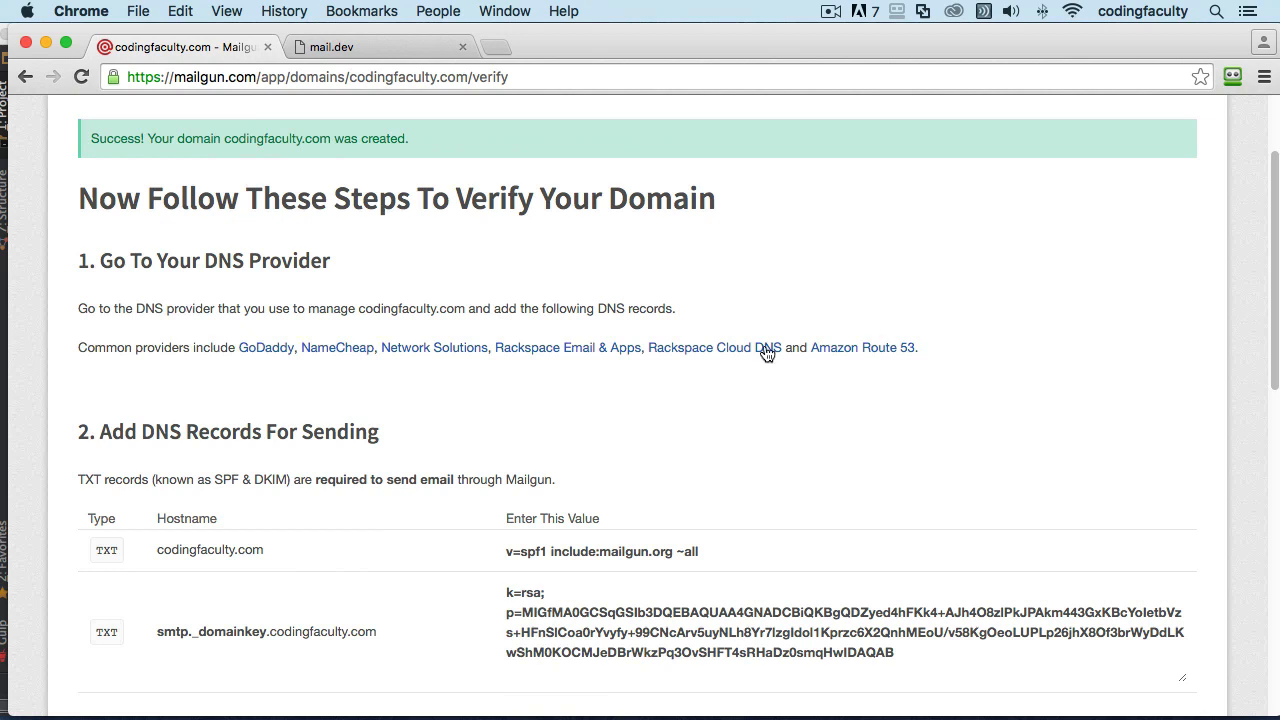
mouse_move(607, 411)
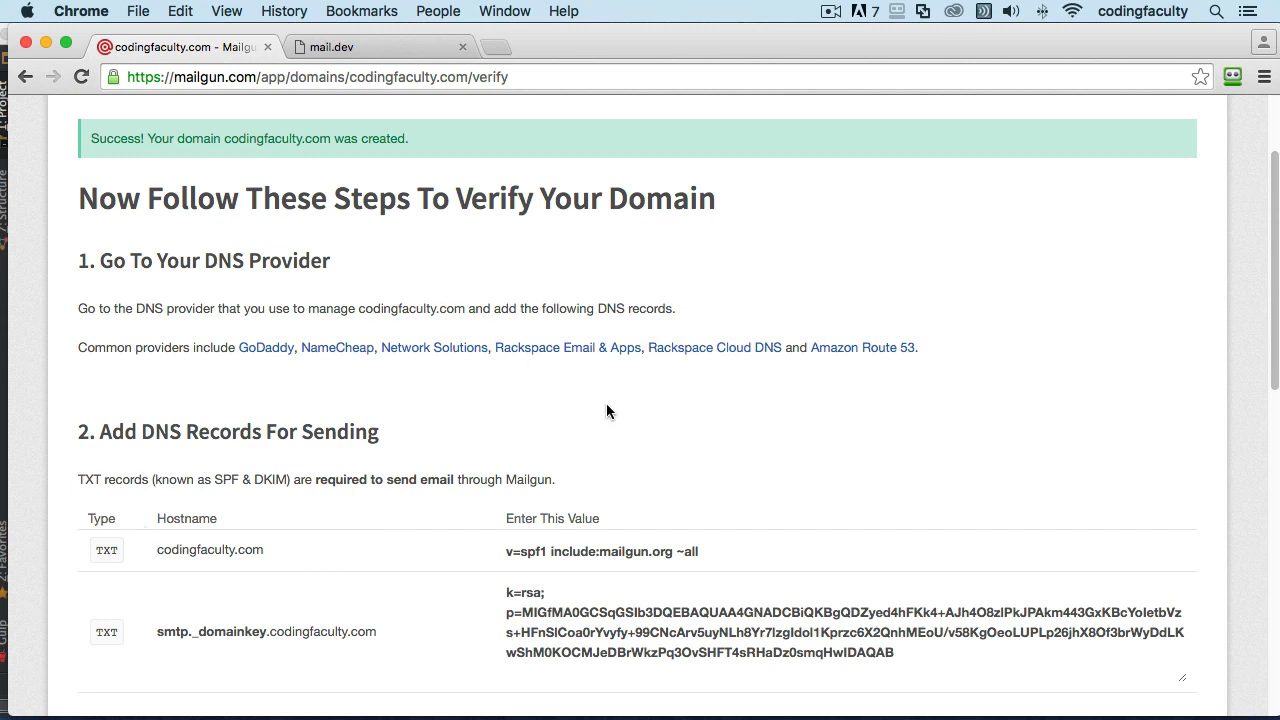
scroll(down, 3)
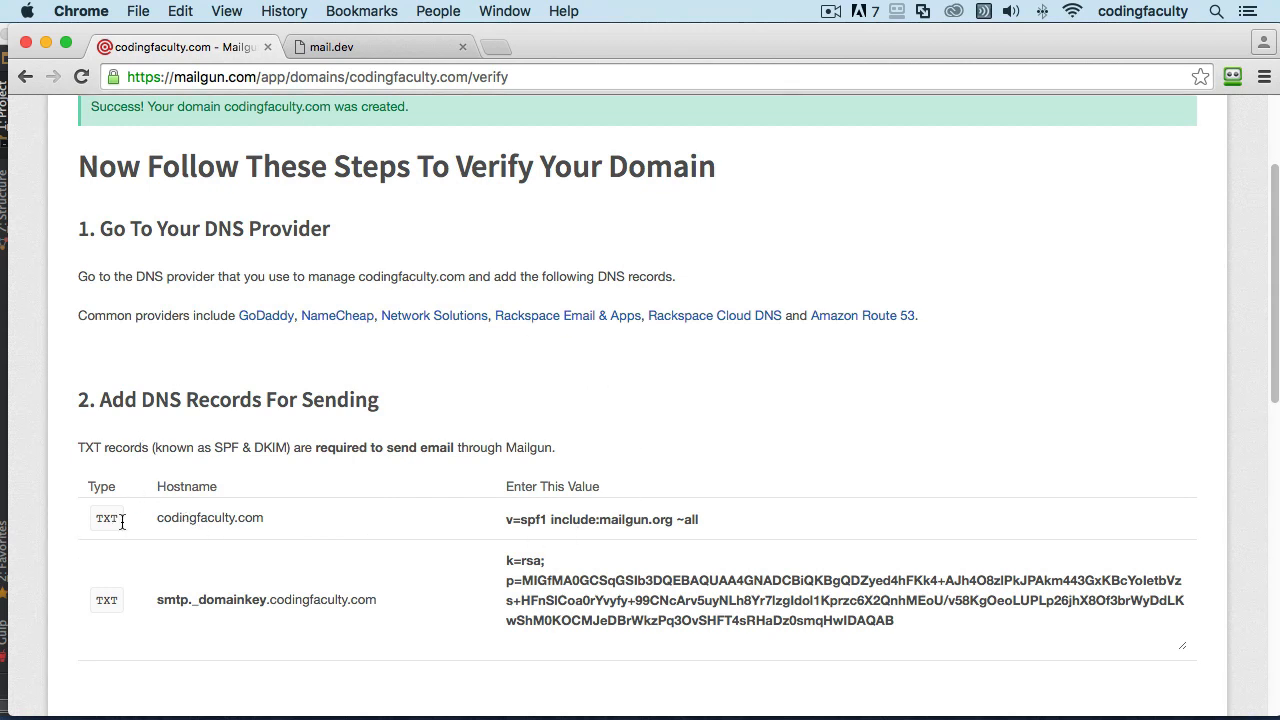
double_click(210, 518)
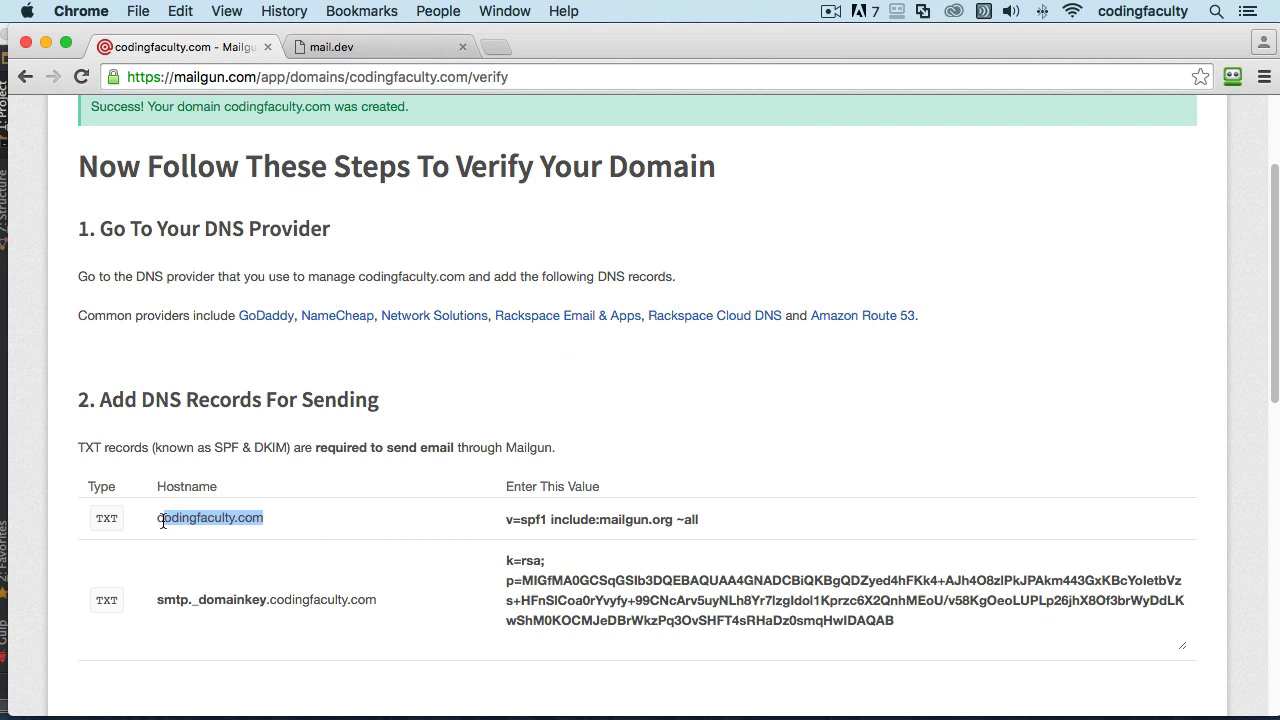
mouse_move(710, 521)
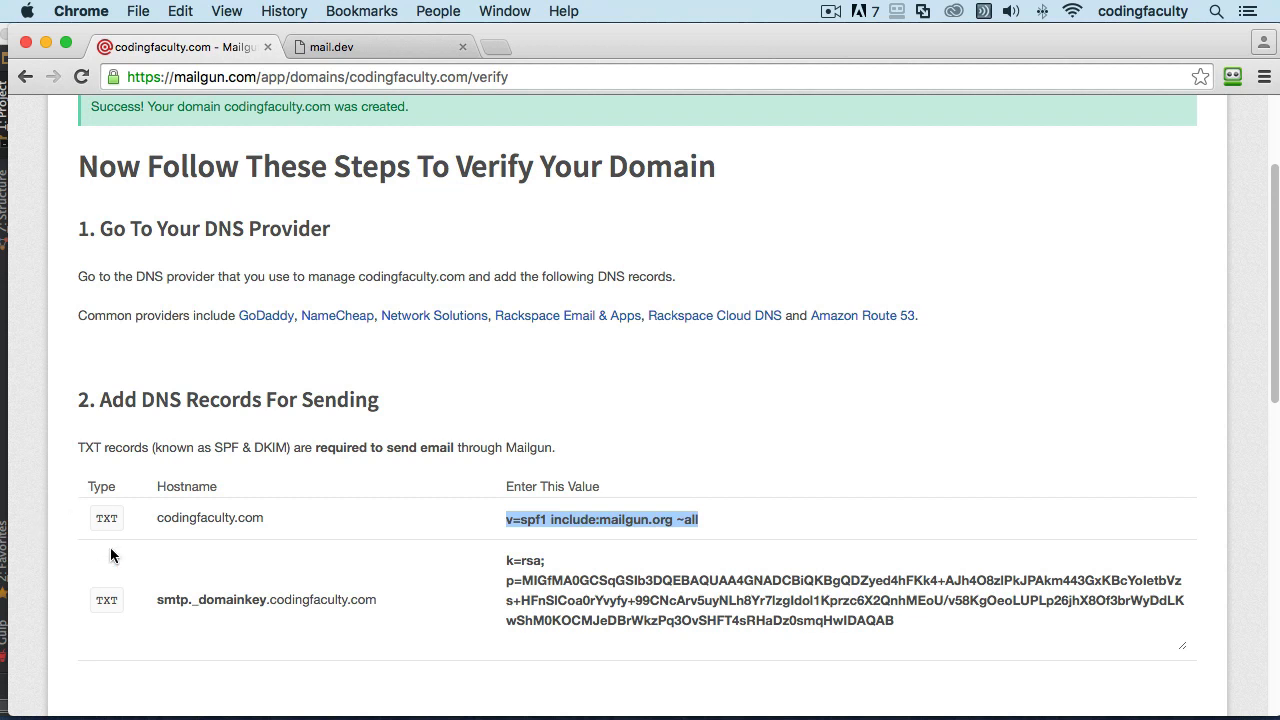
mouse_move(572, 536)
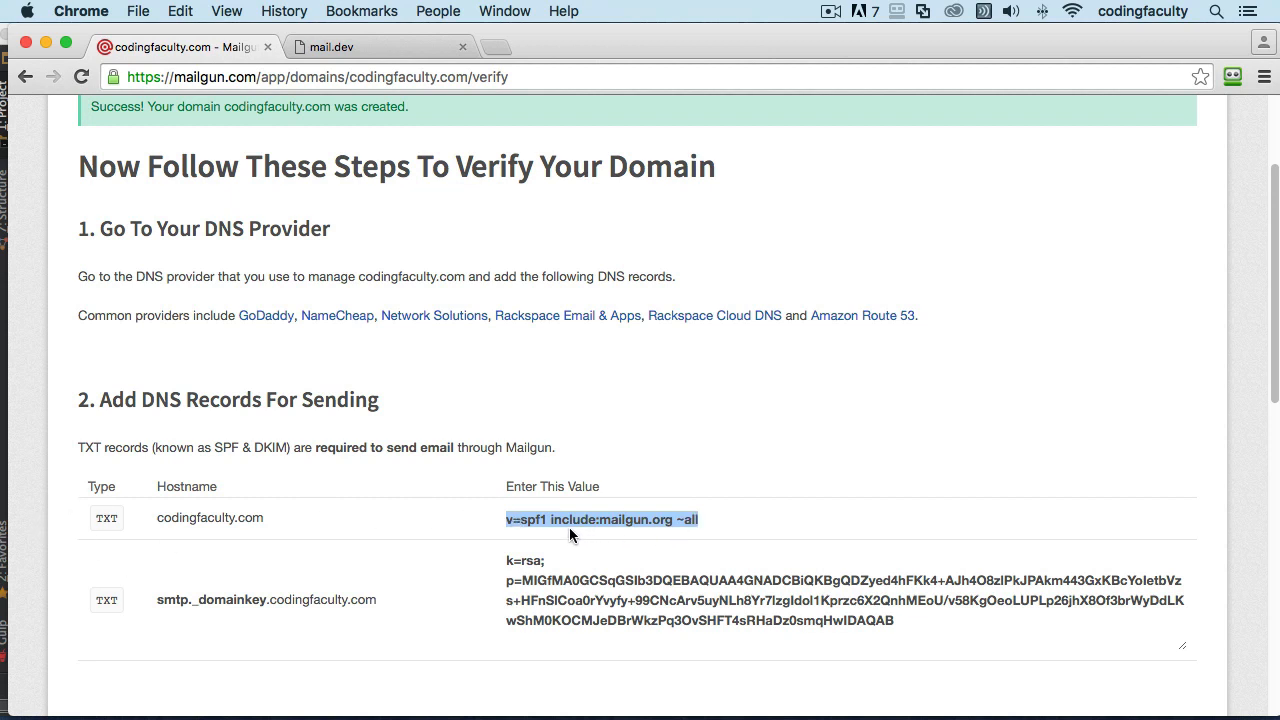
mouse_move(782, 520)
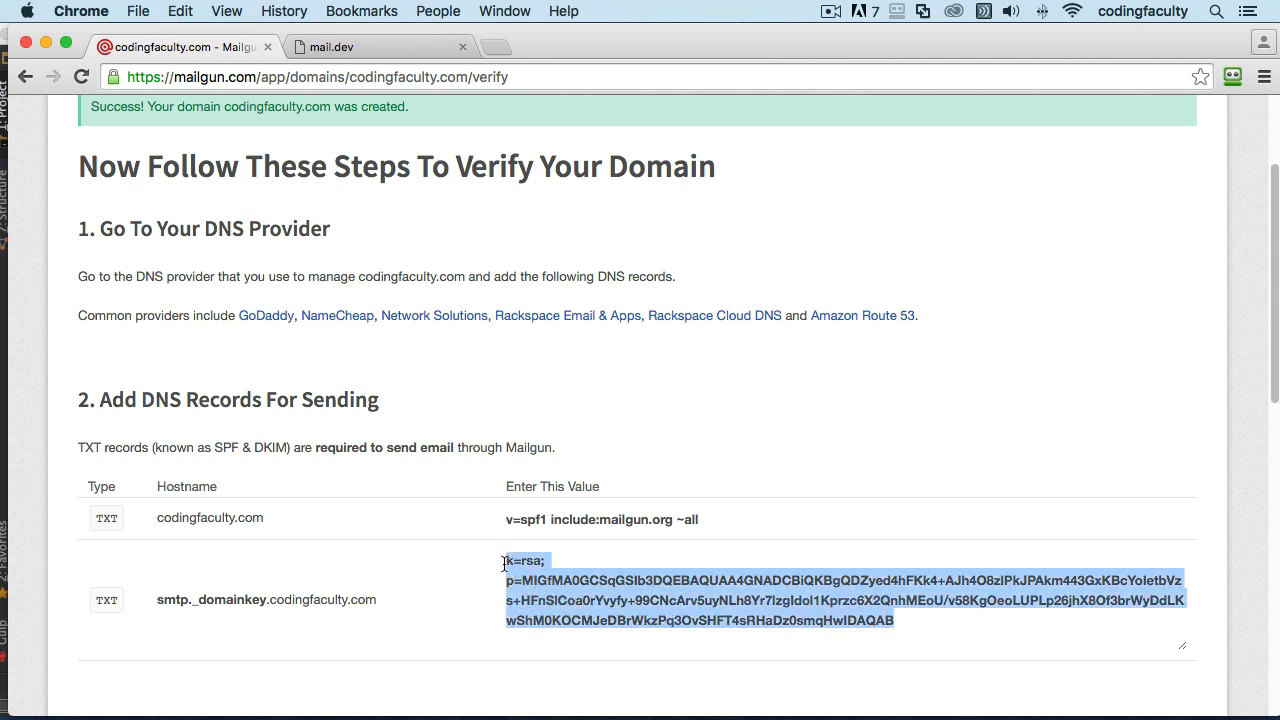
scroll(down, 3)
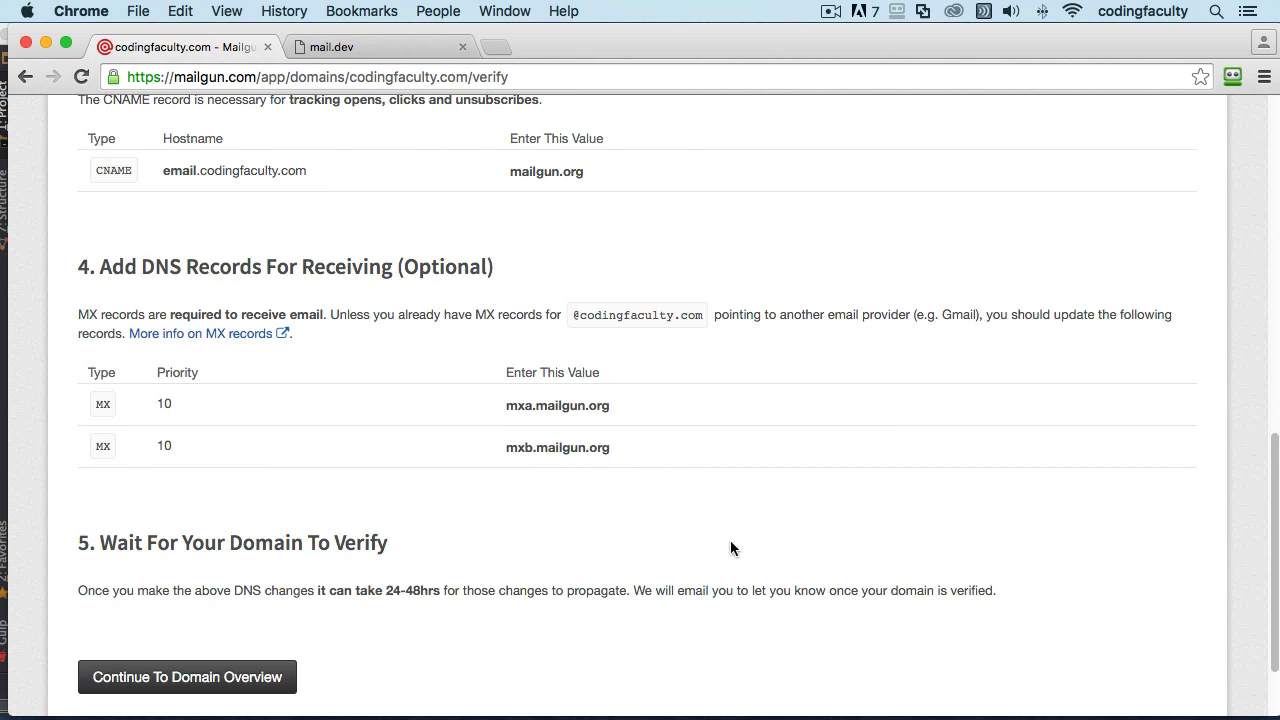
scroll(up, 3)
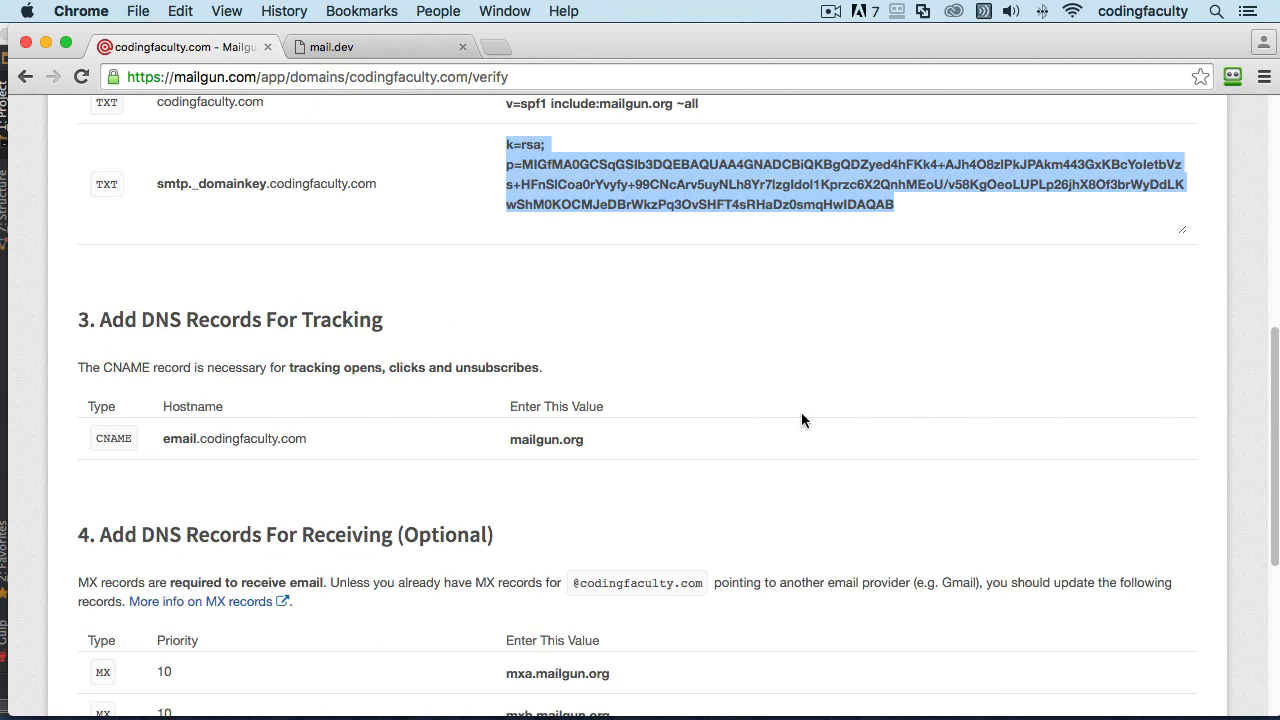
double_click(546, 439)
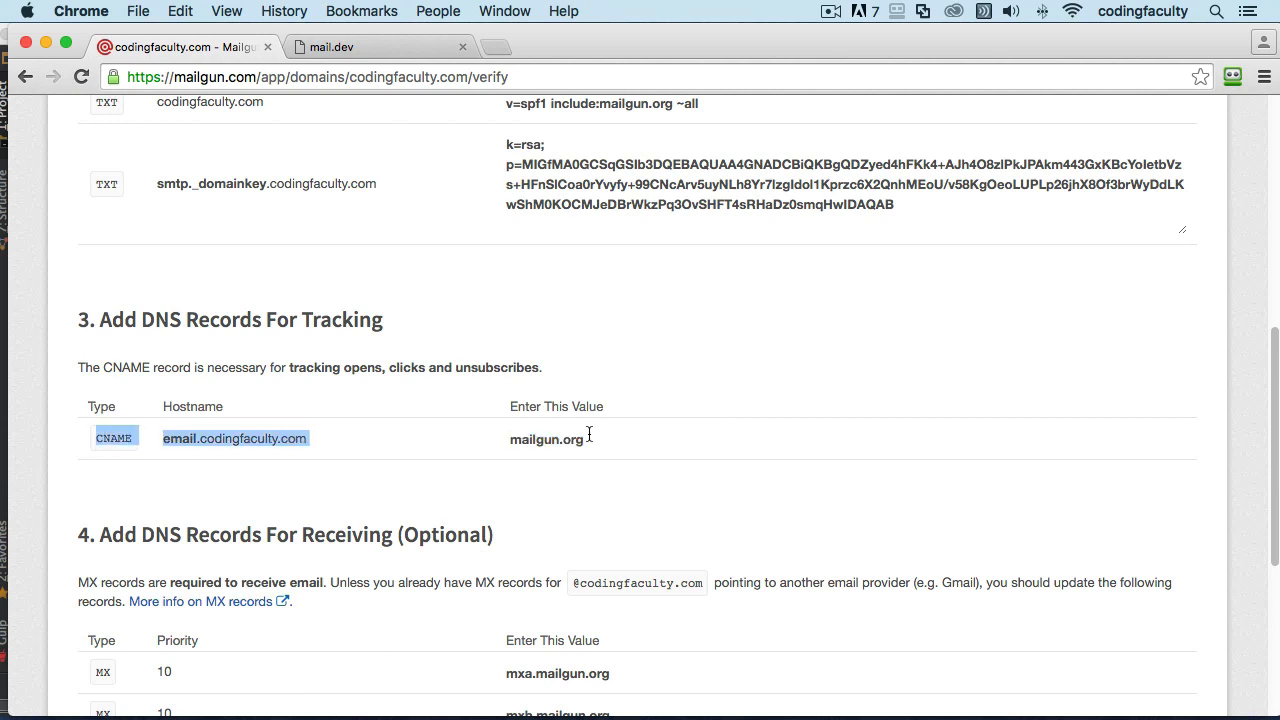
scroll(down, 3)
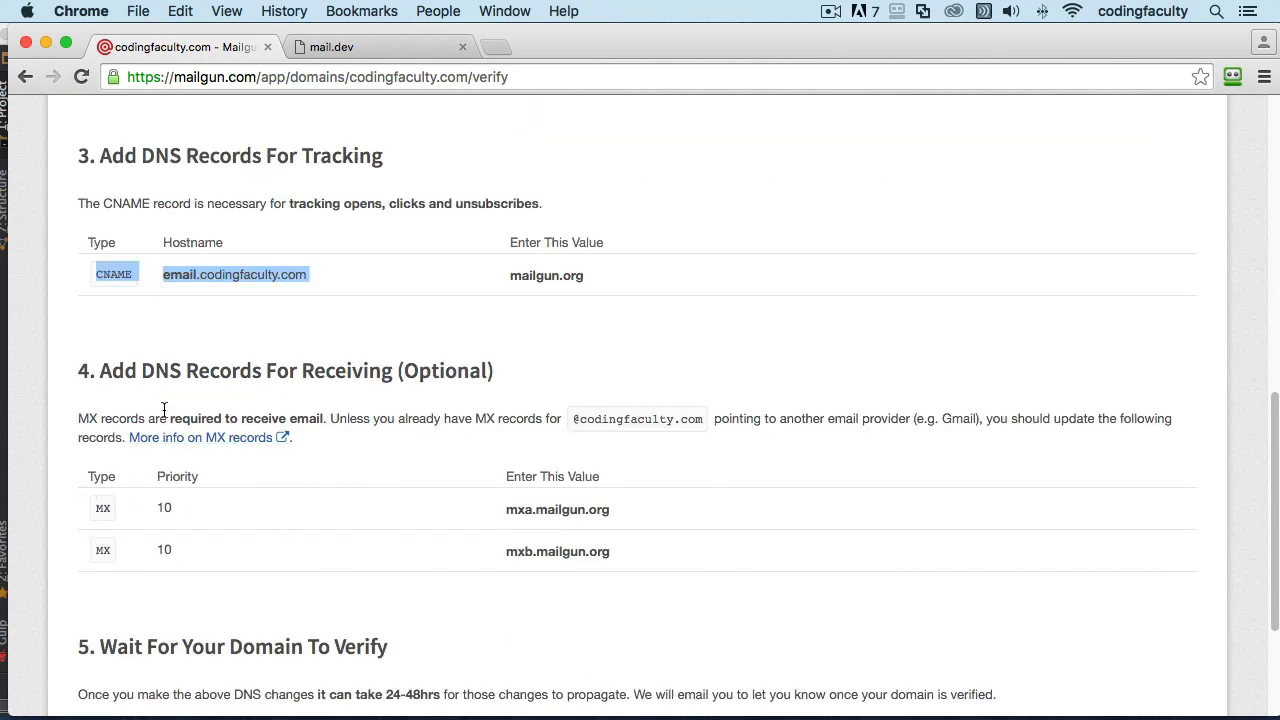
mouse_move(826, 569)
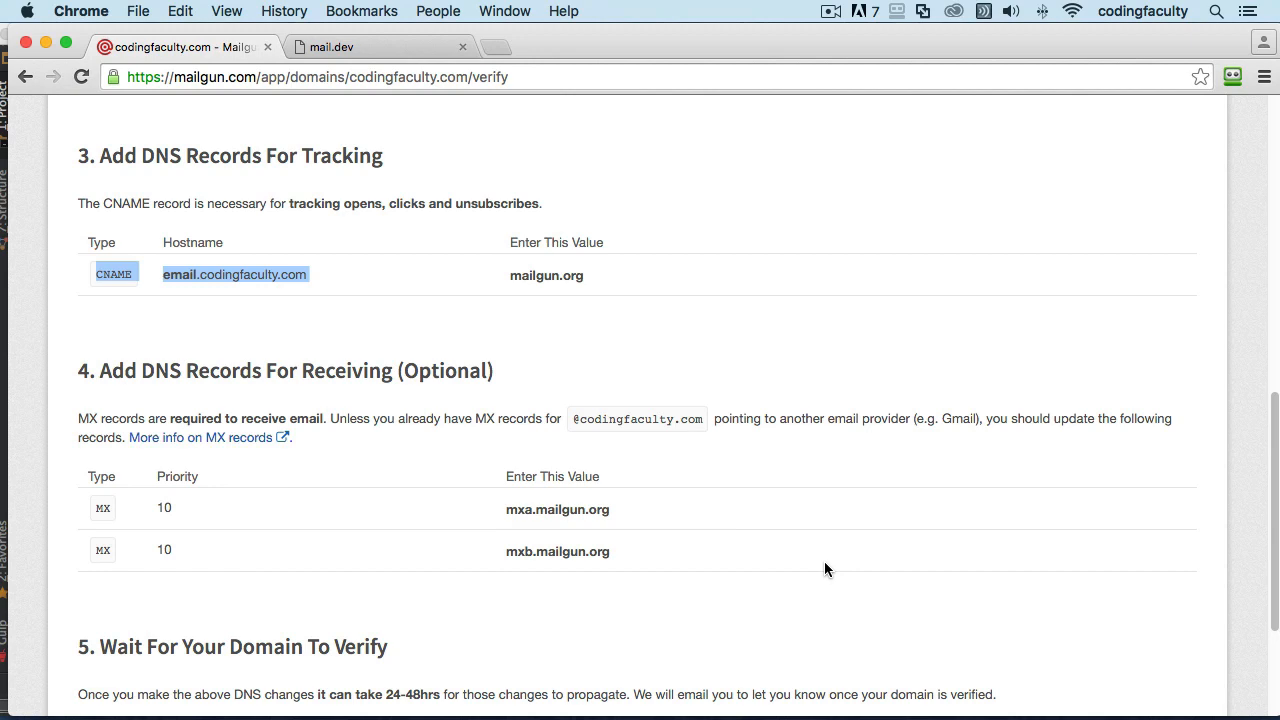
scroll(up, 3)
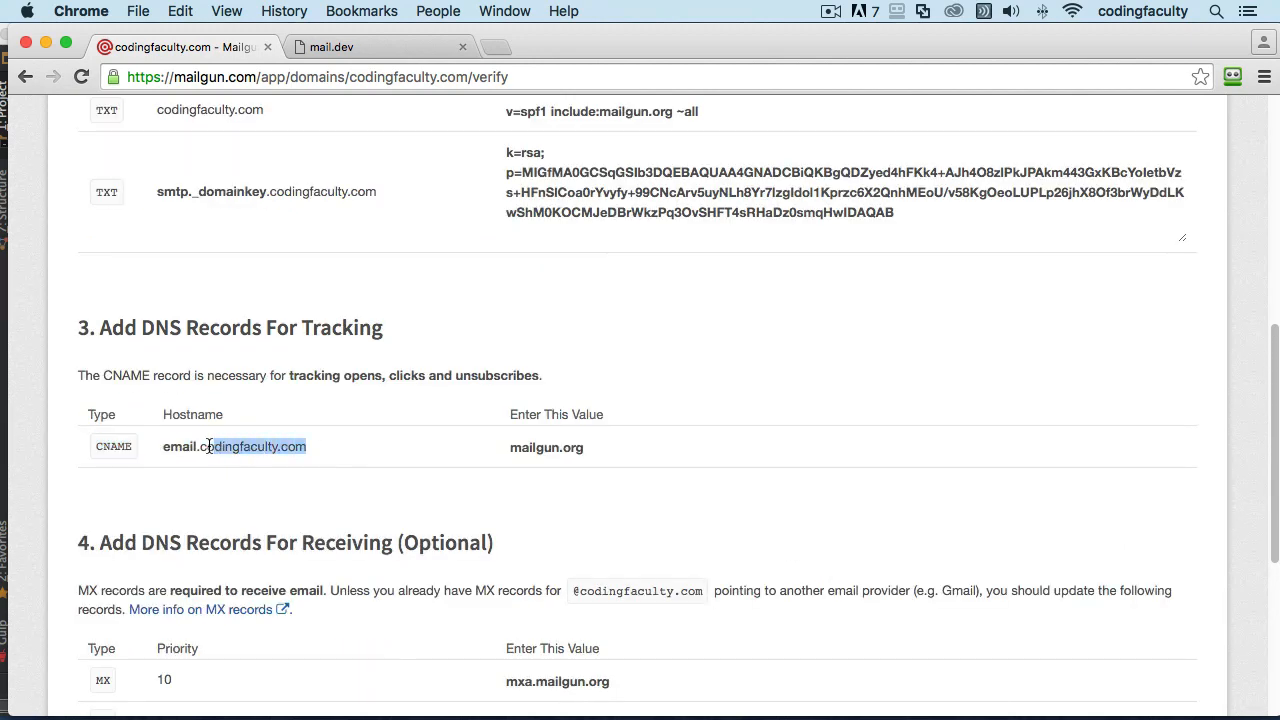
double_click(546, 447)
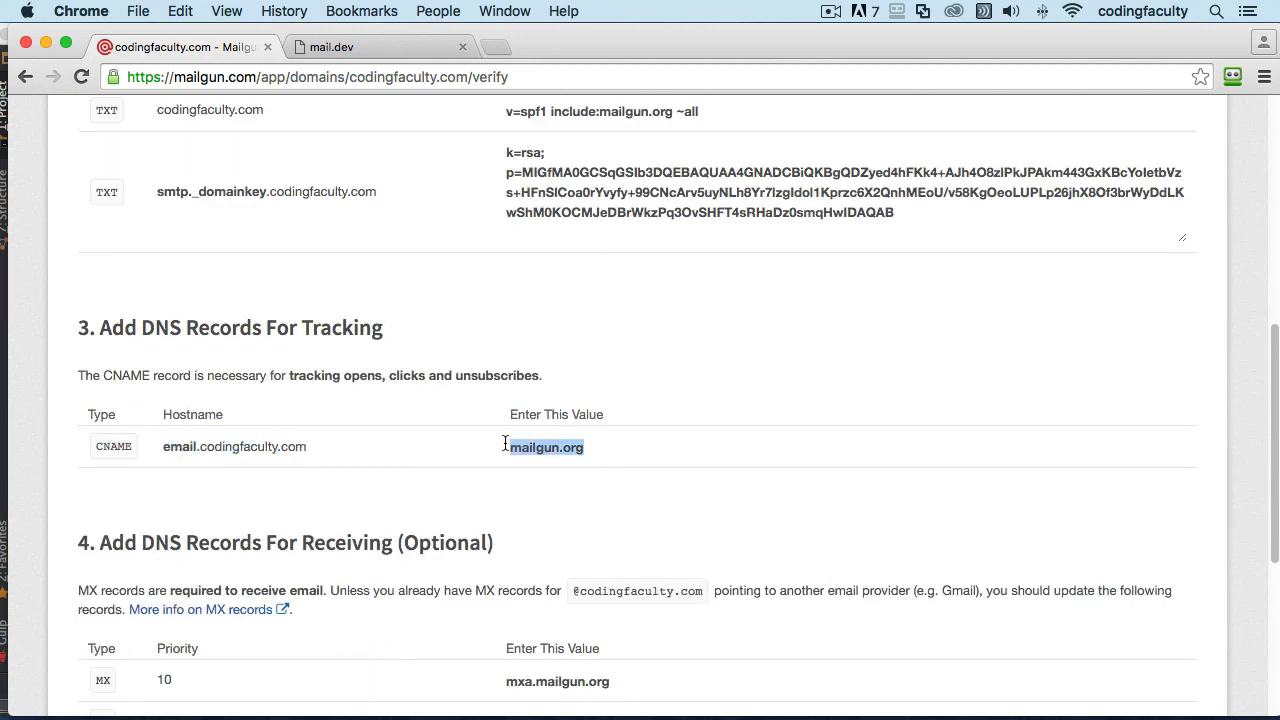
mouse_move(288, 396)
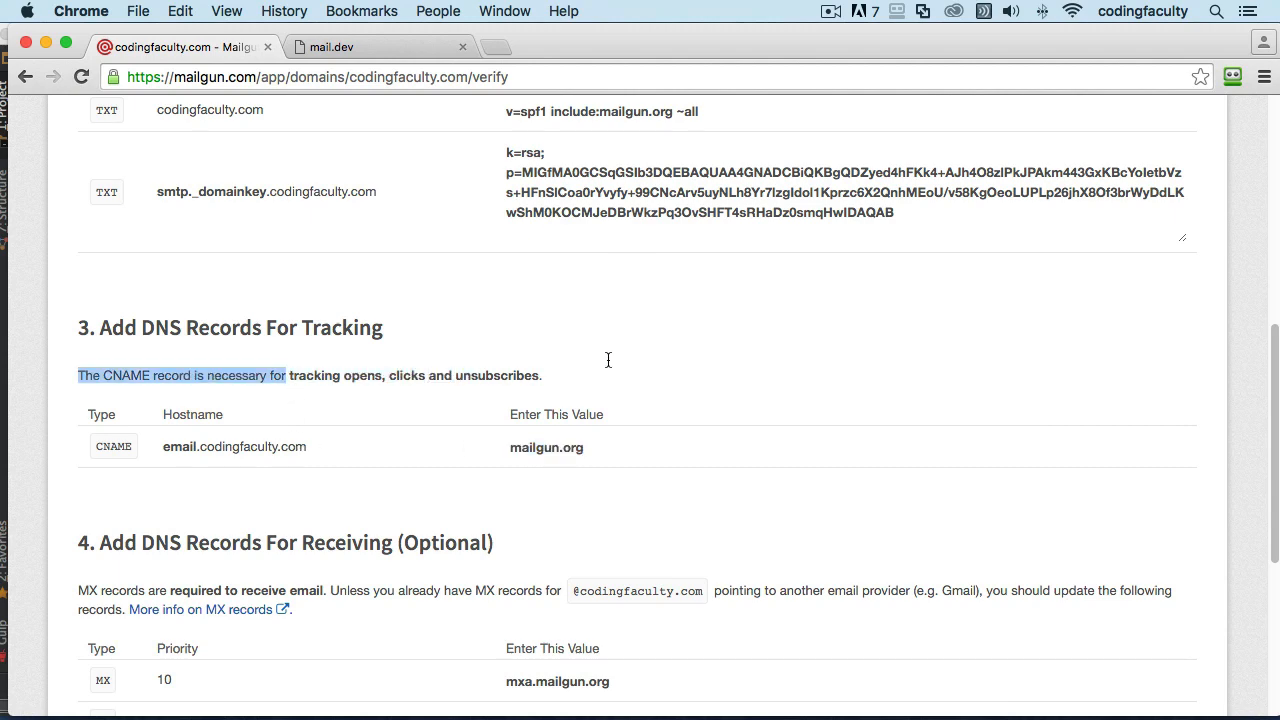
scroll(down, 3)
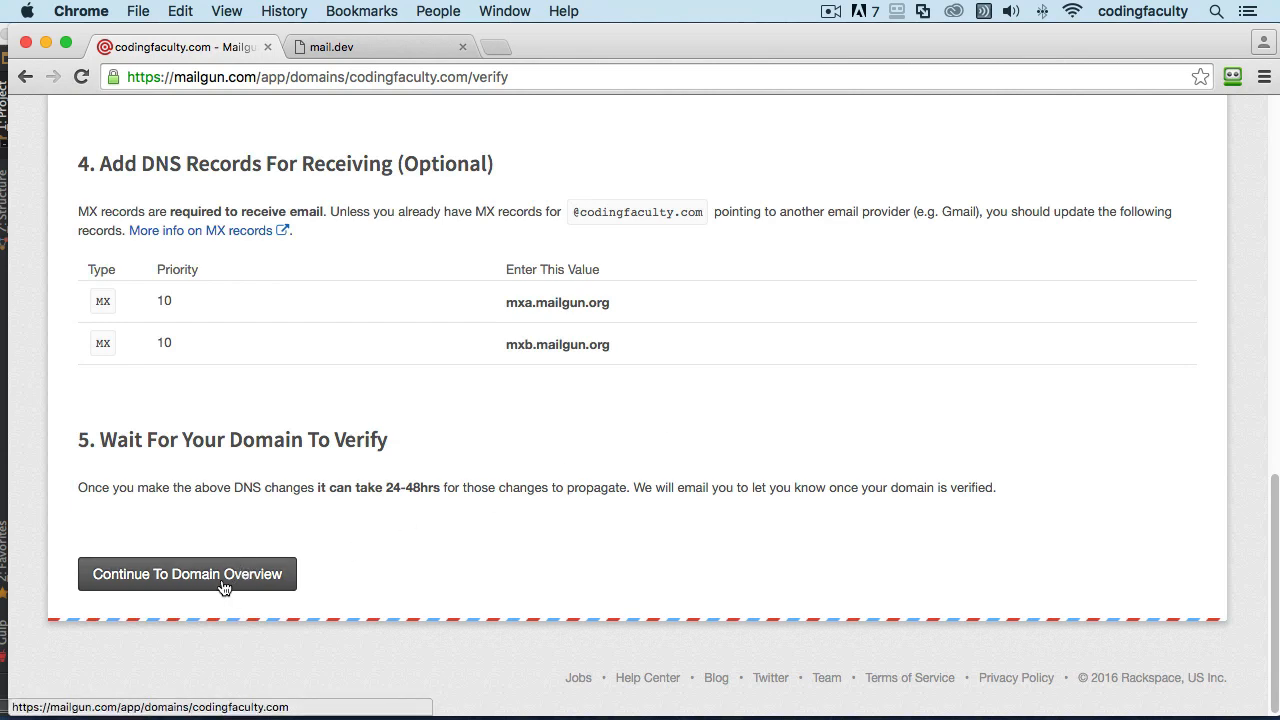
scroll(up, 3)
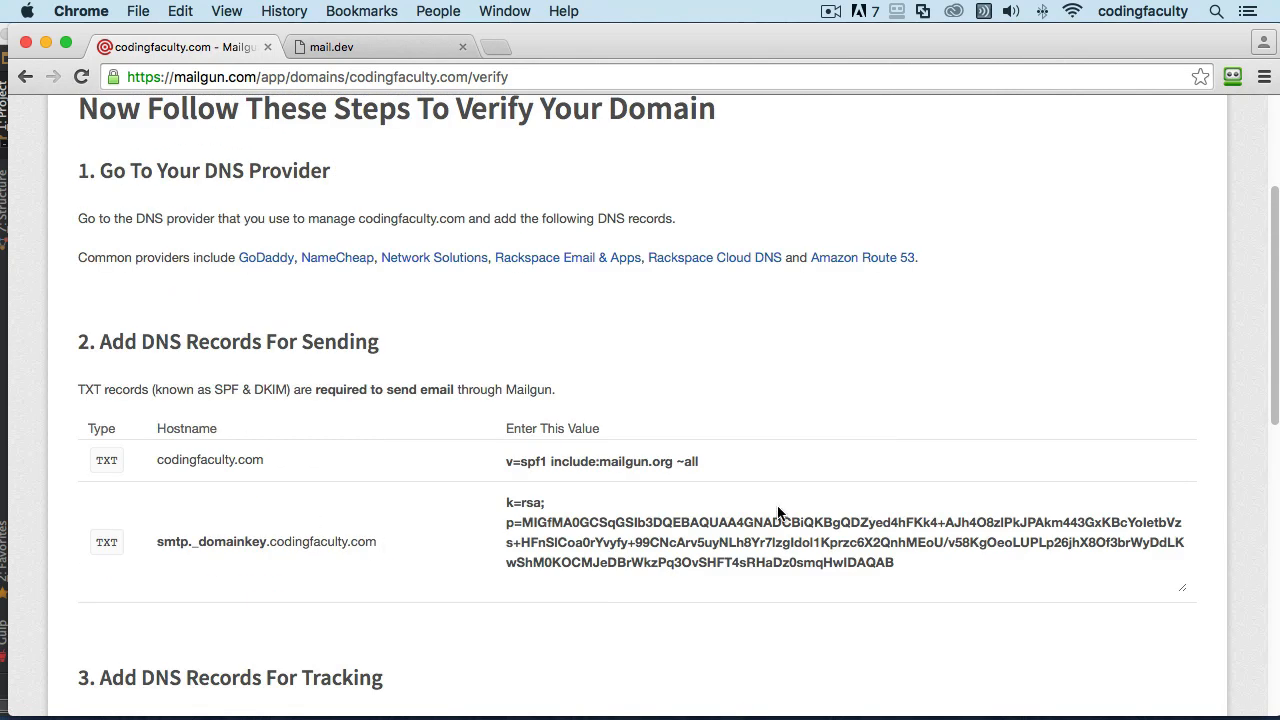
scroll(down, 3)
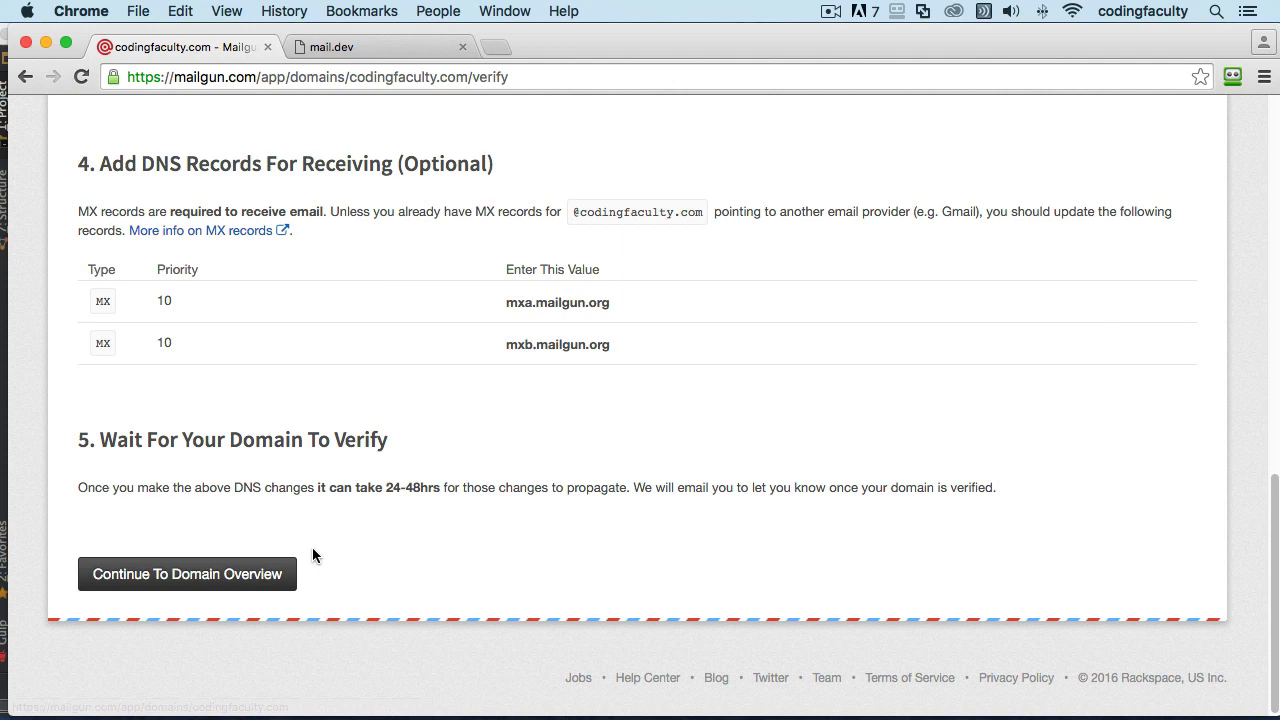
mouse_move(294, 548)
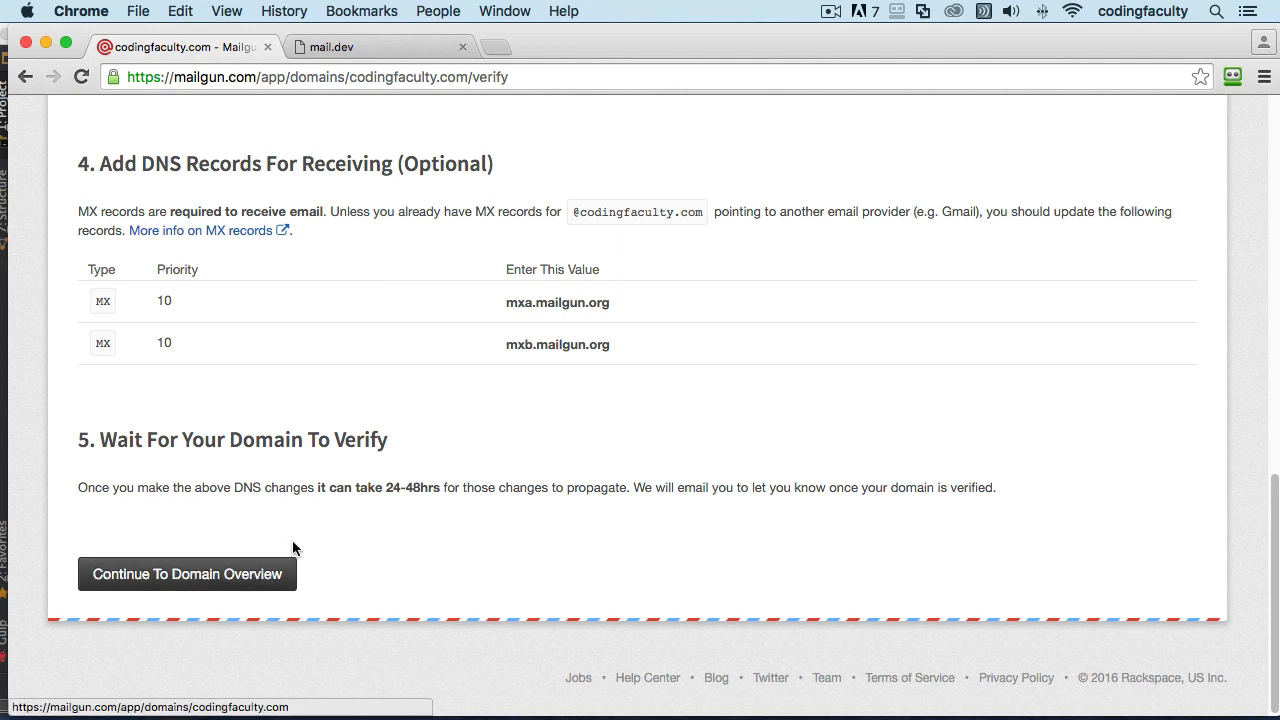
scroll(up, 3)
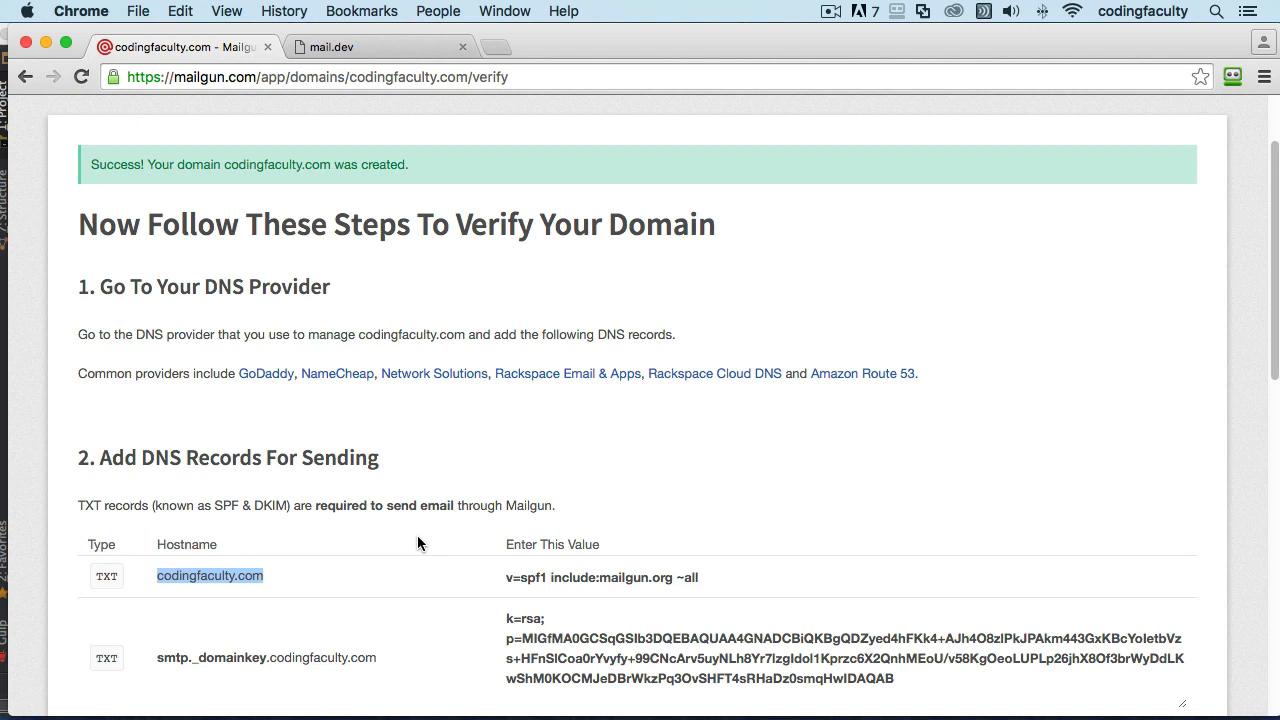
mouse_move(659, 458)
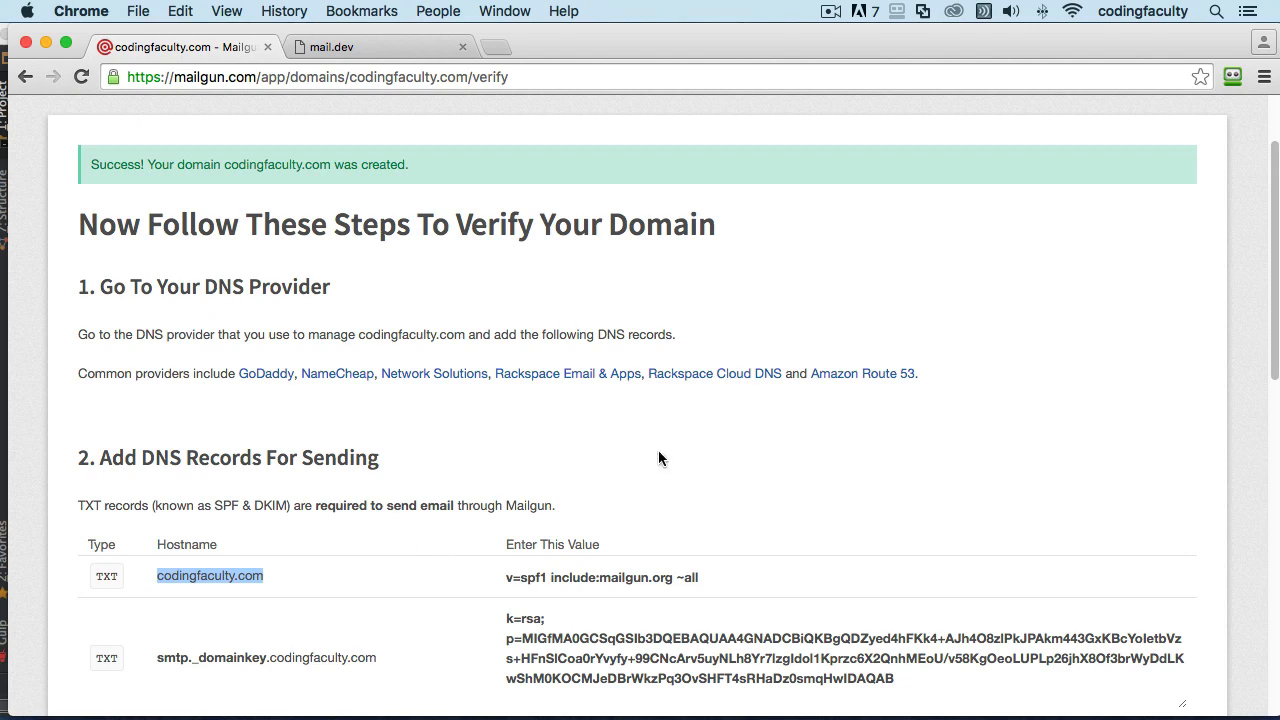
scroll(down, 3)
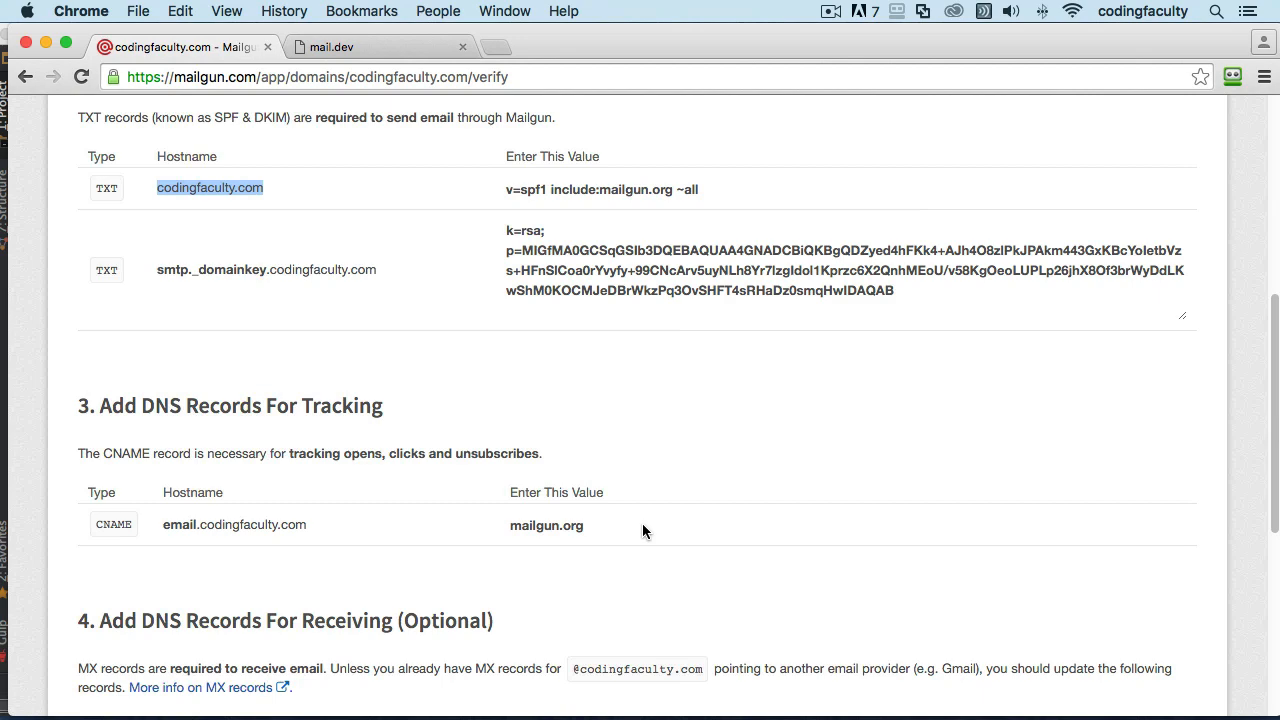
scroll(down, 3)
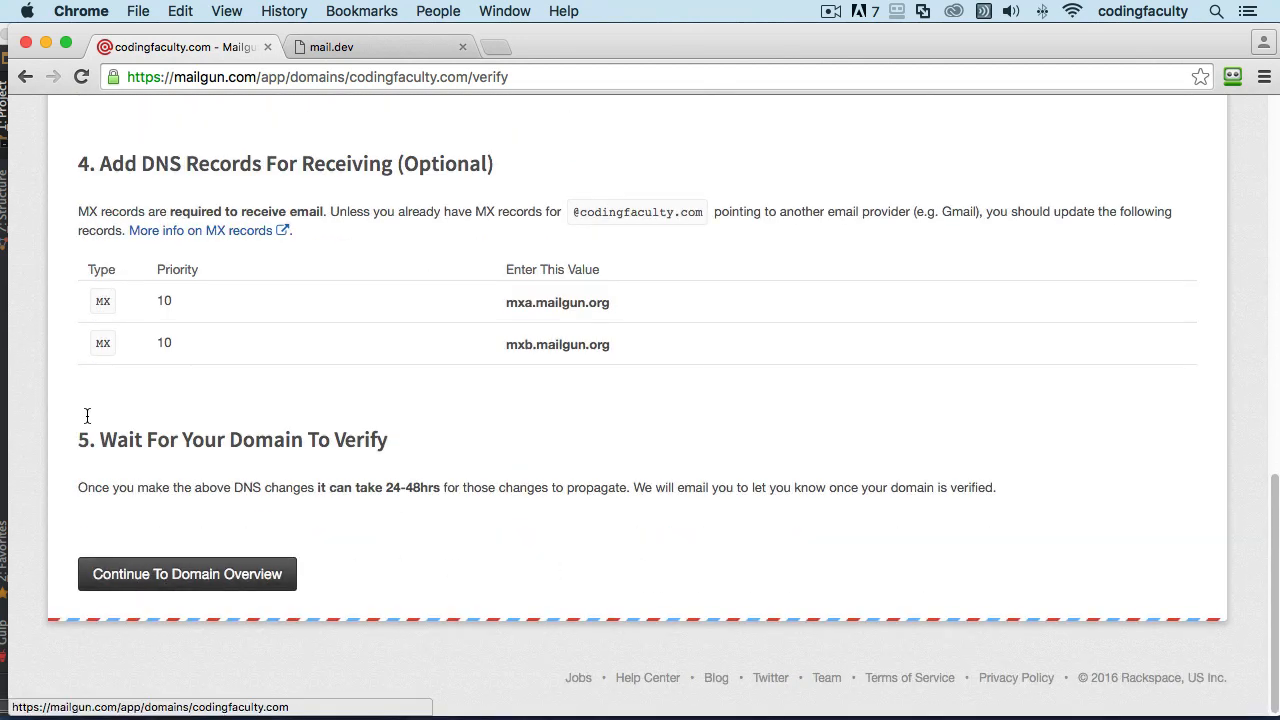
mouse_move(464, 411)
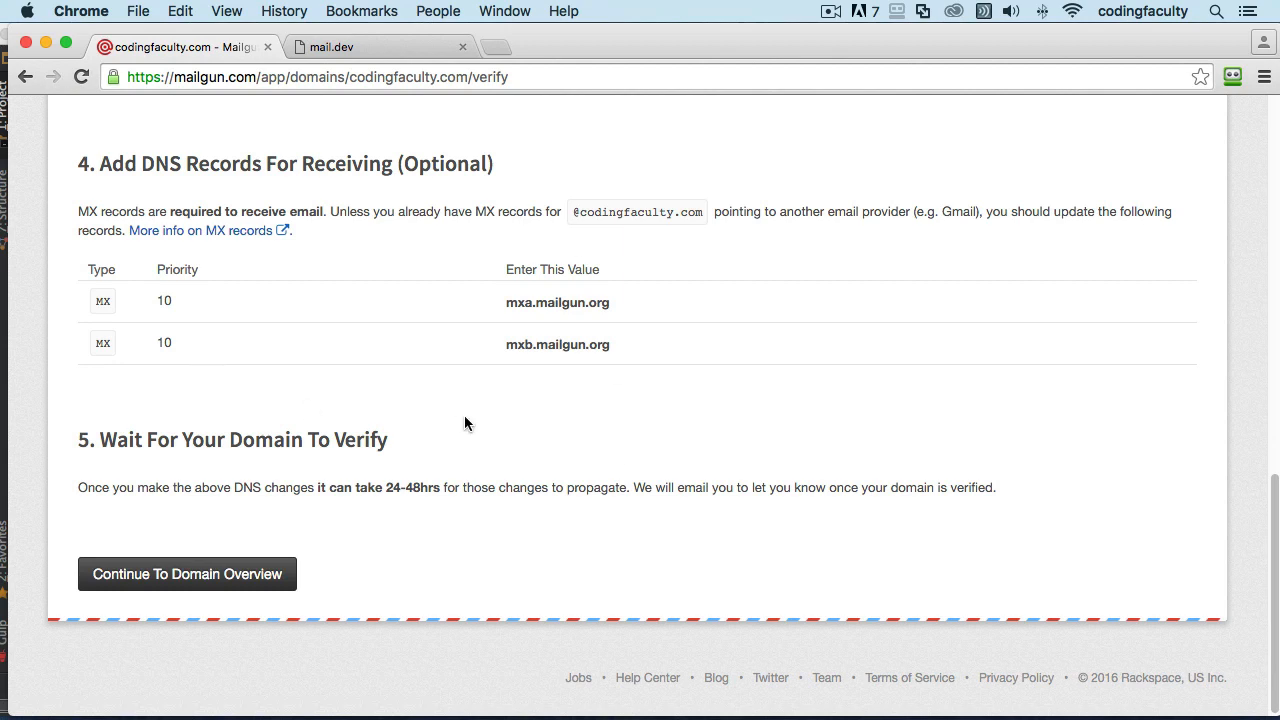
scroll(up, 3)
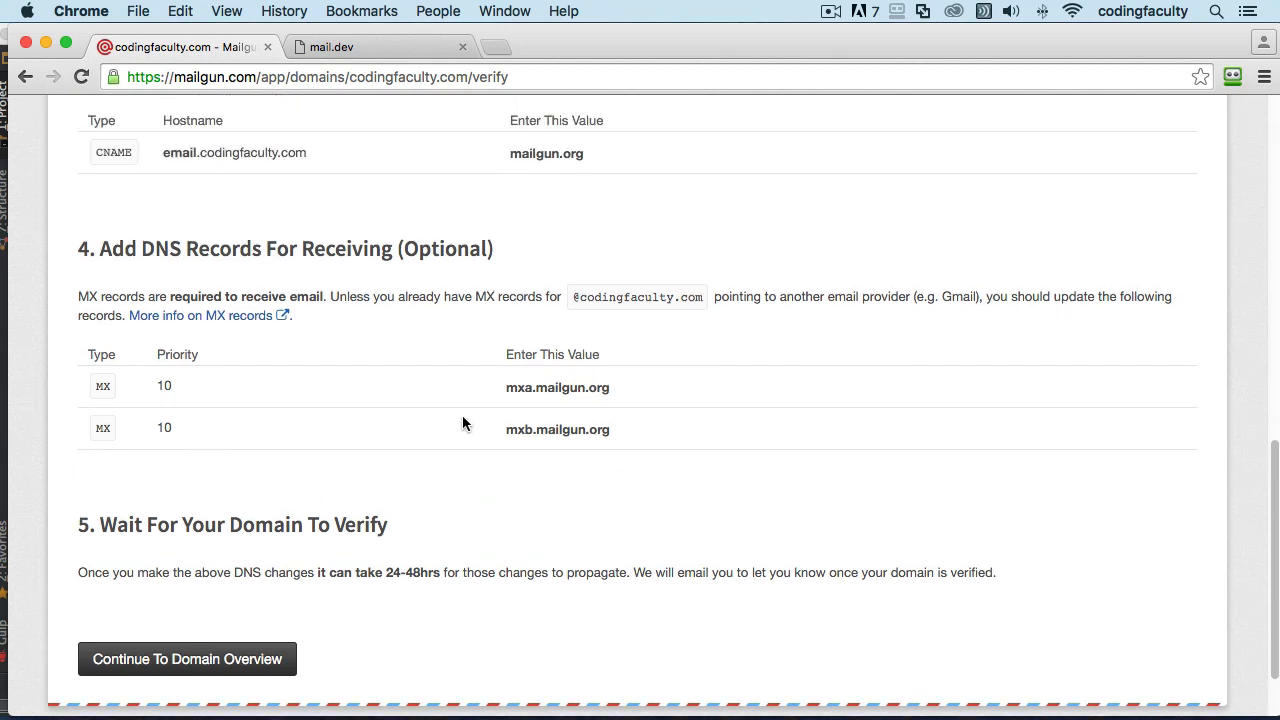
scroll(down, 3)
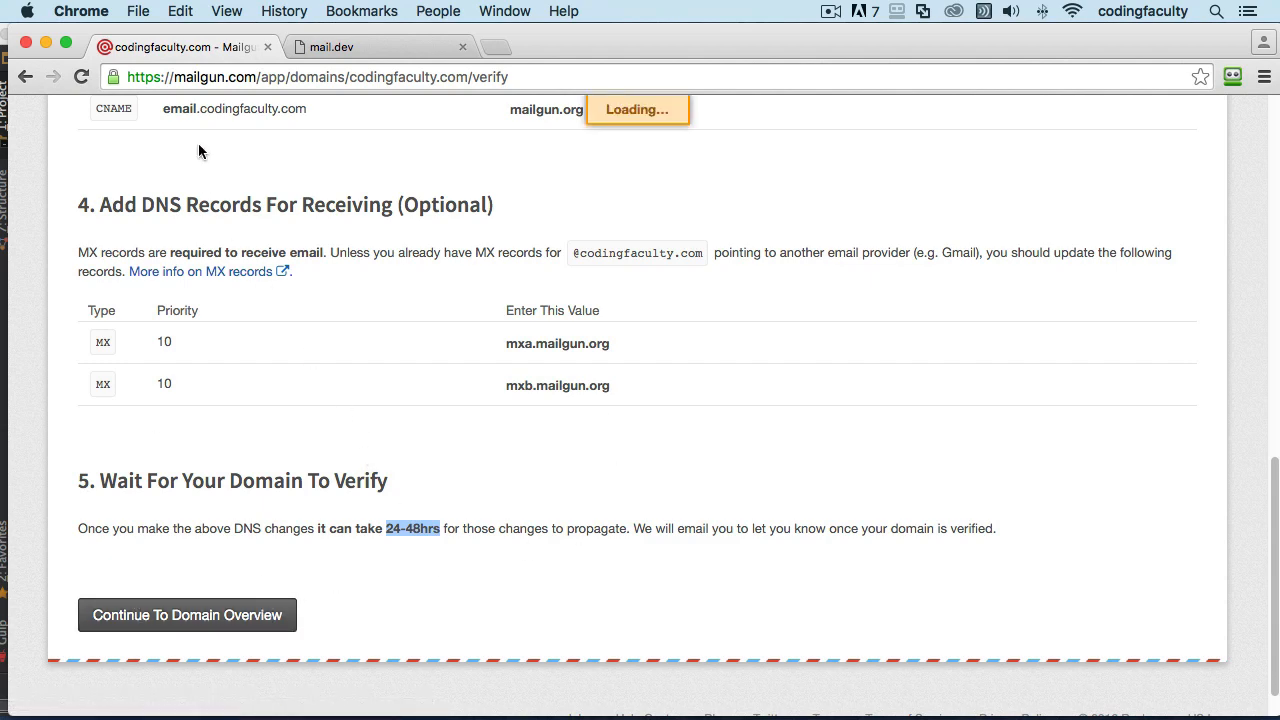
Open codingfaculty.com's overview and inspect the unverified DKIM and other DNS records.
click(187, 615)
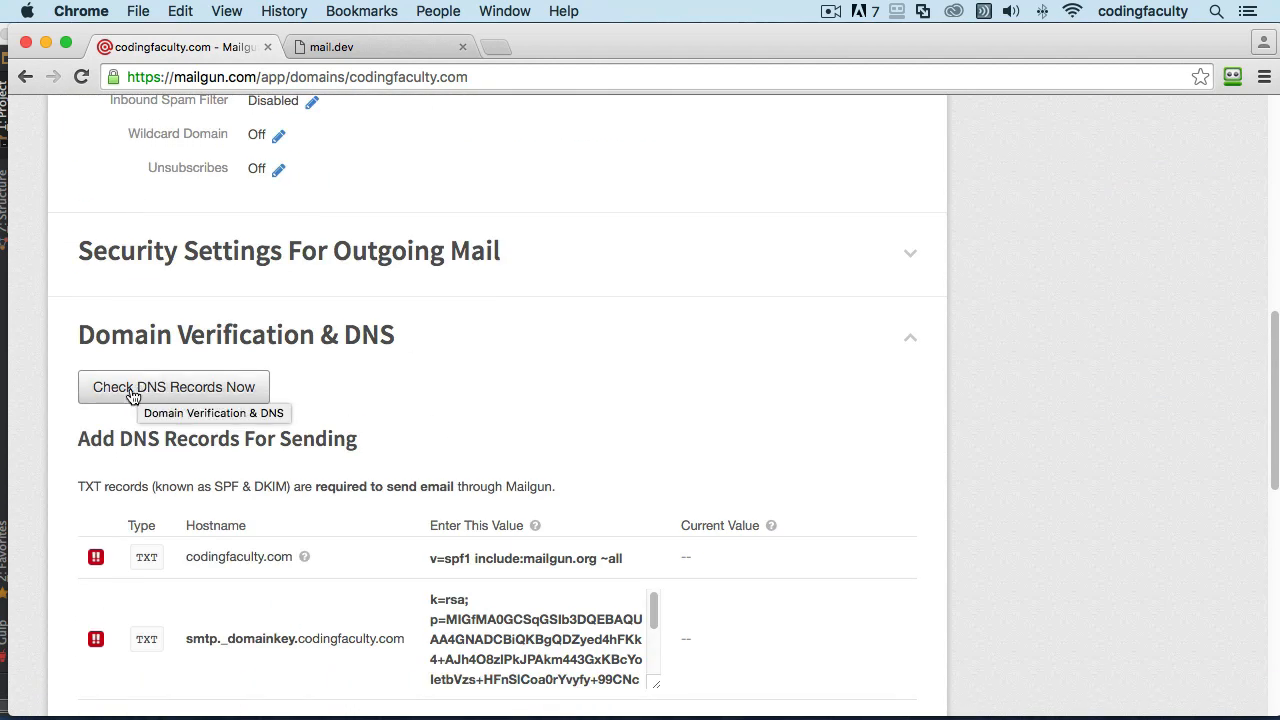
mouse_move(97, 567)
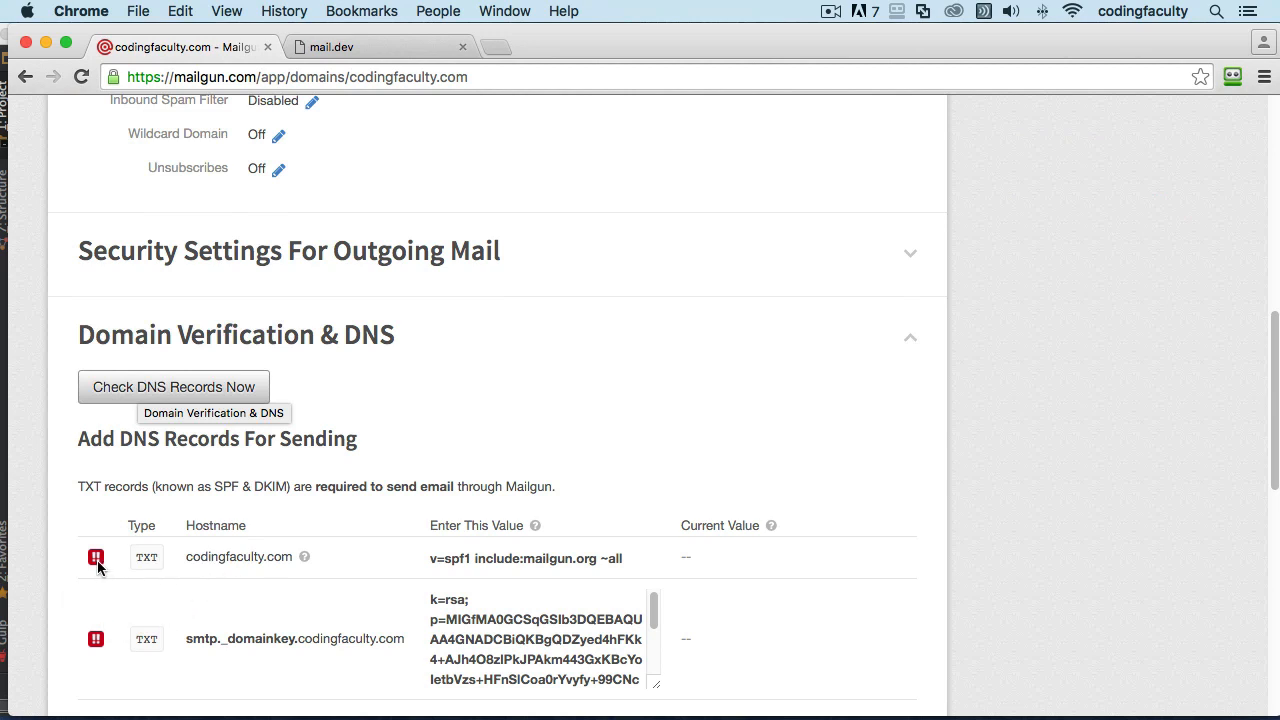
mouse_move(120, 388)
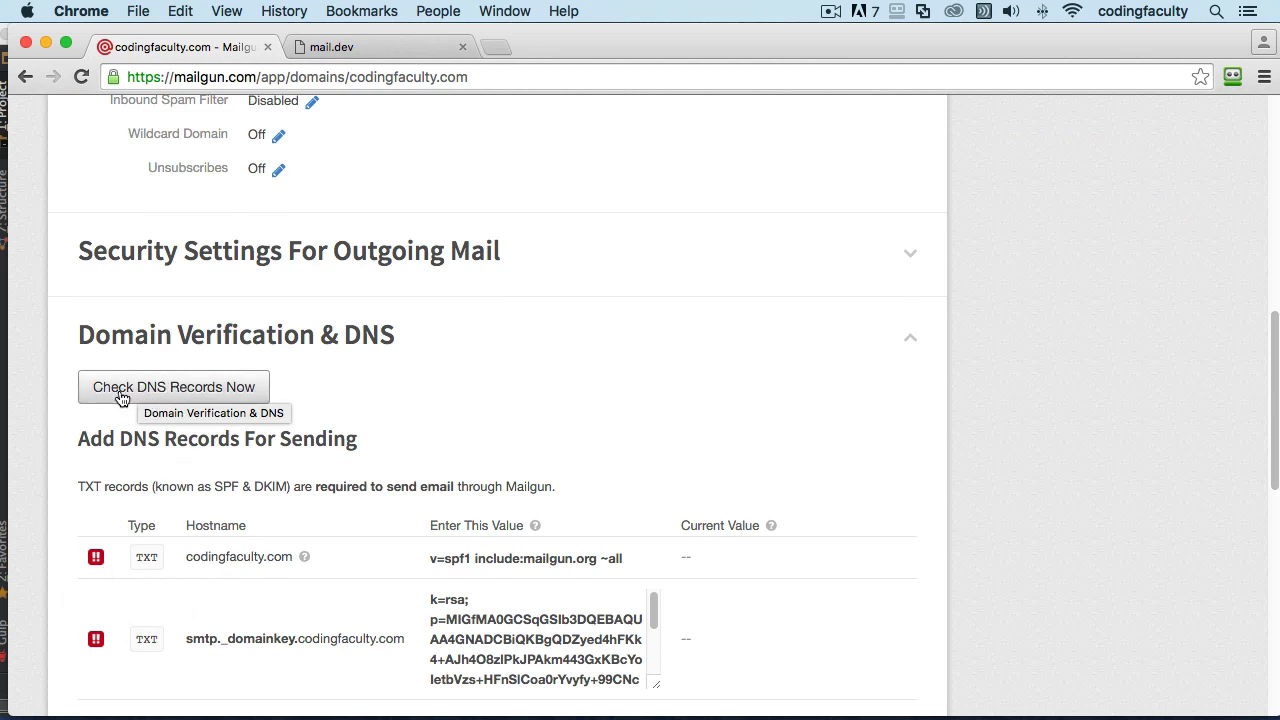
scroll(down, 3)
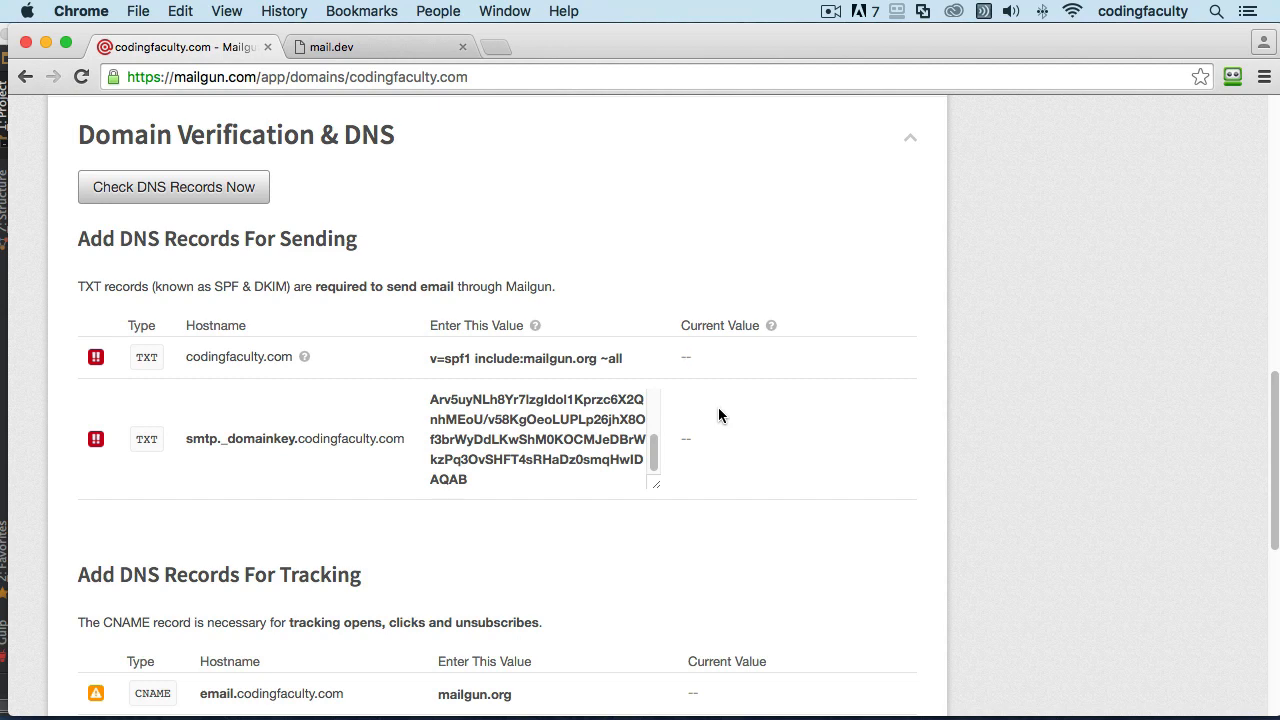
mouse_move(460, 370)
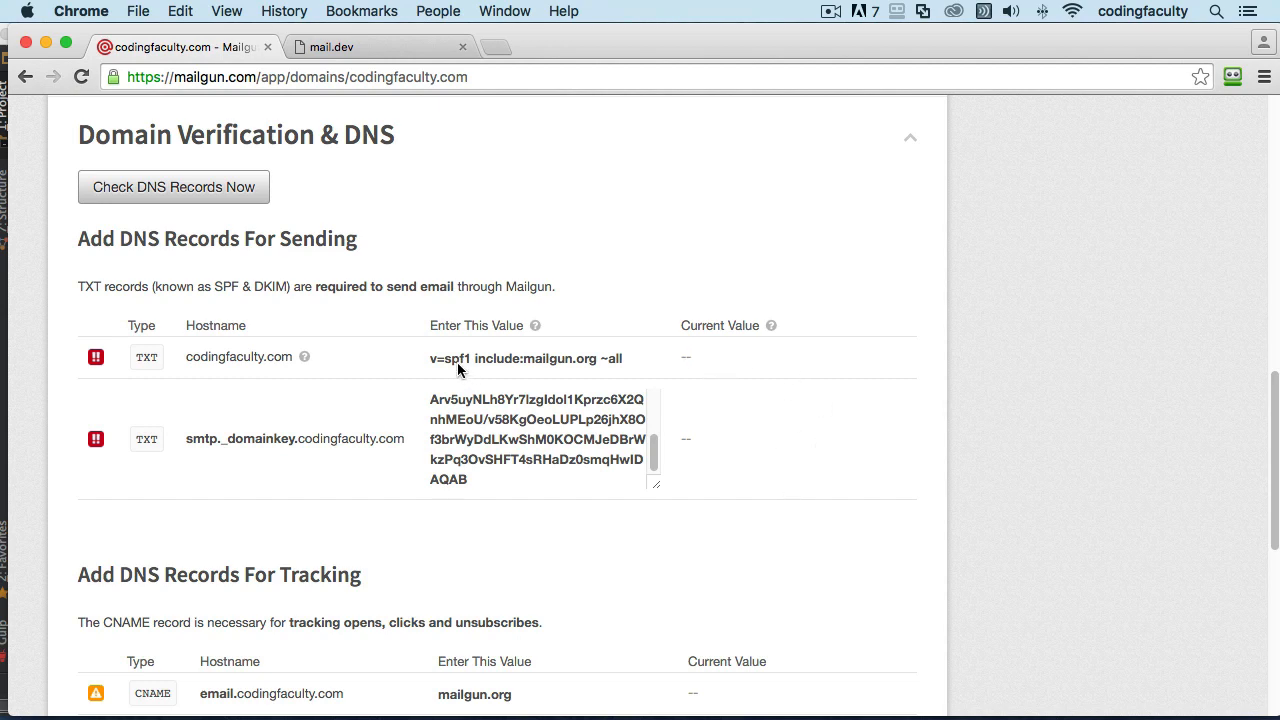
triple_click(537, 438)
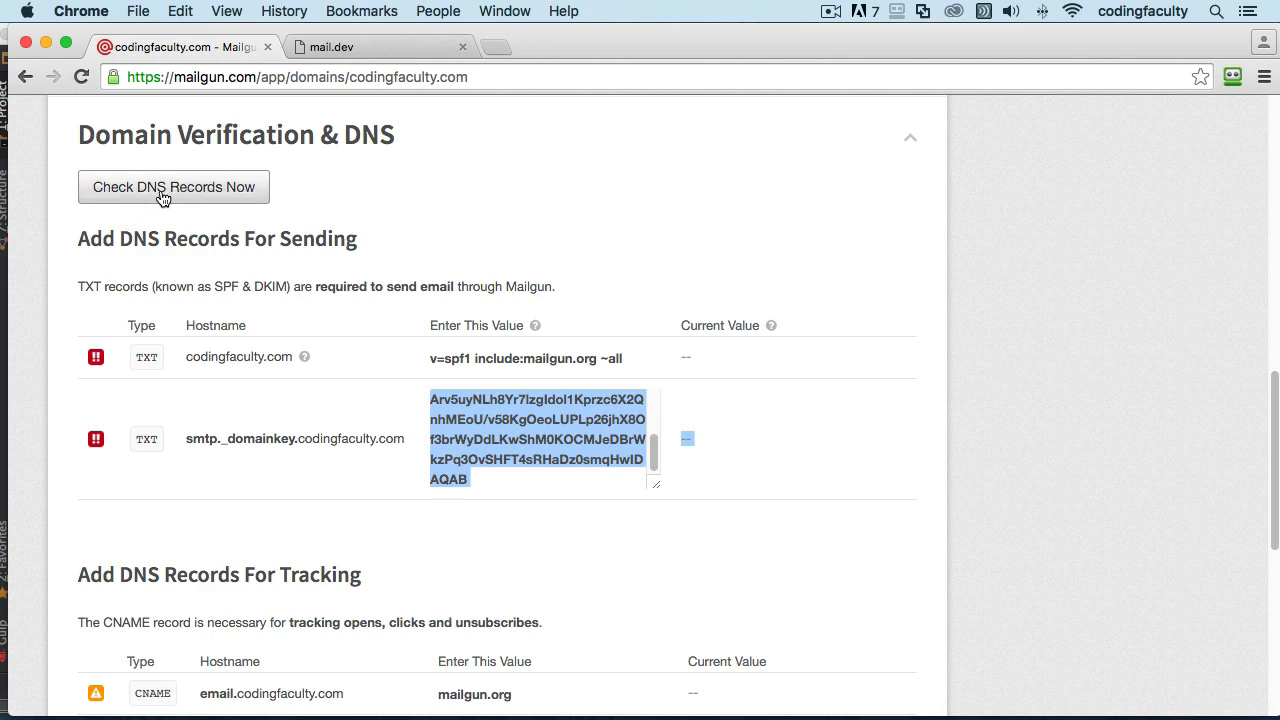
scroll(up, 3)
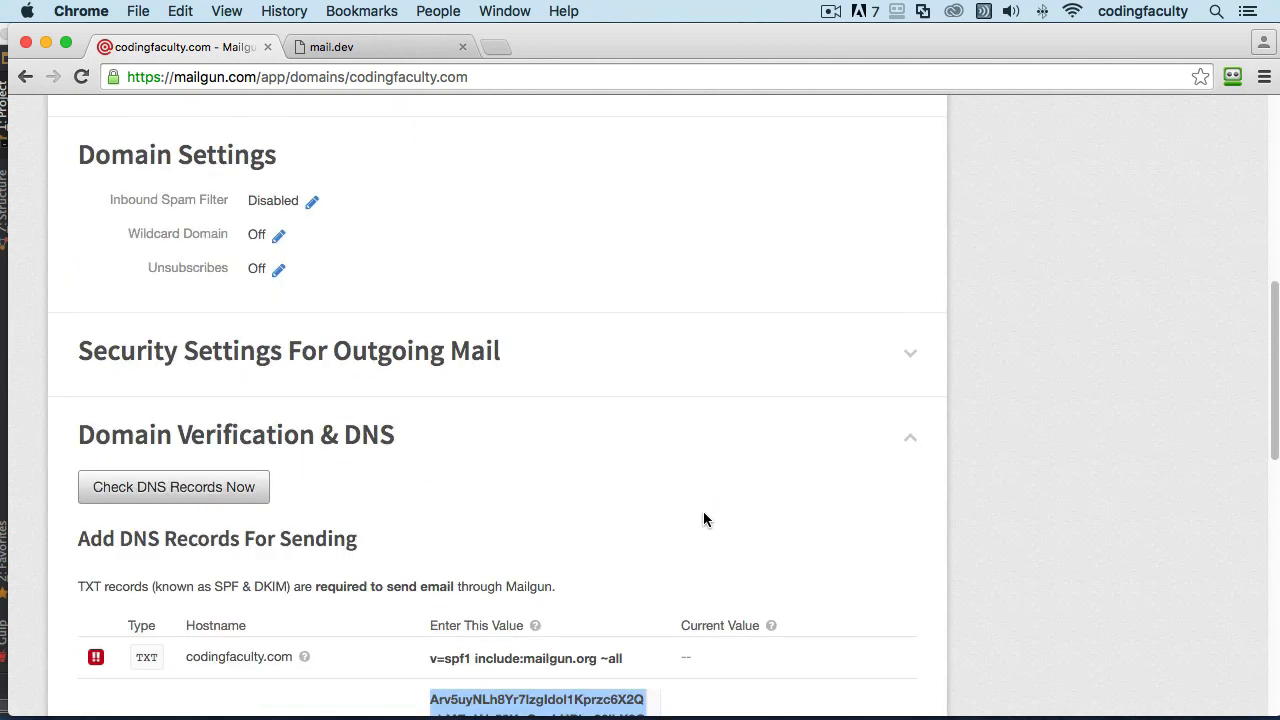